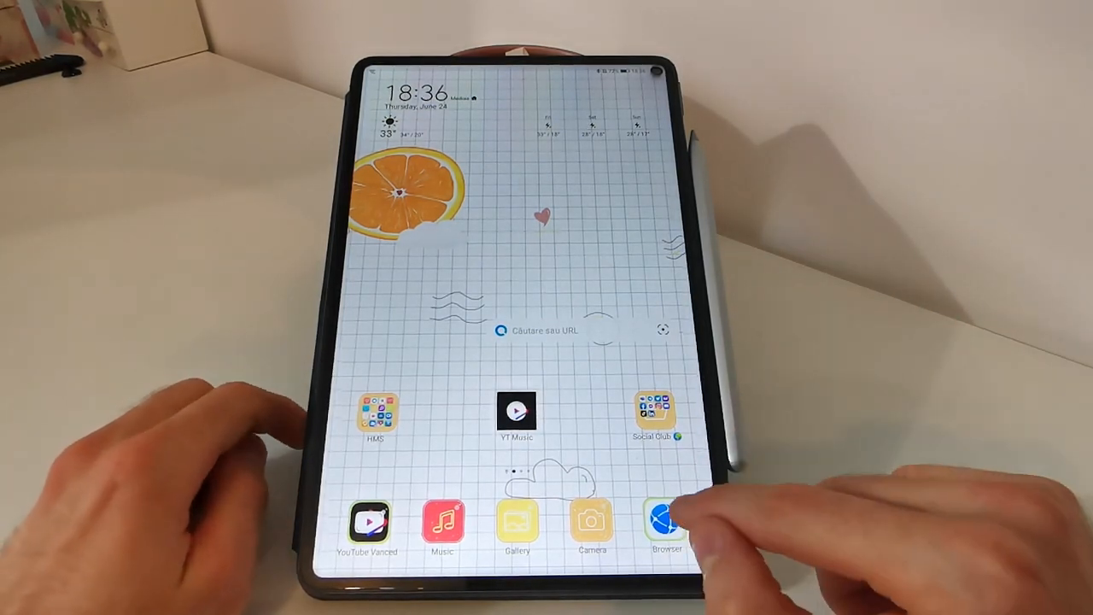
Launch Huawei Browser and reach the AuroraOSS downloads page from the Aurora Store search result
left_click(667, 521)
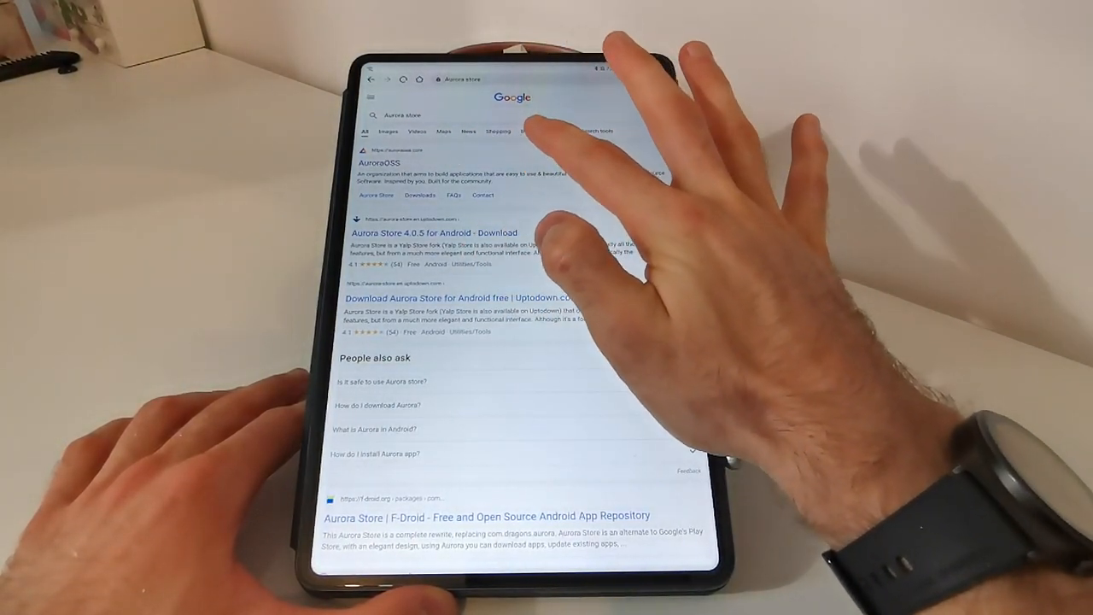
left_click(380, 163)
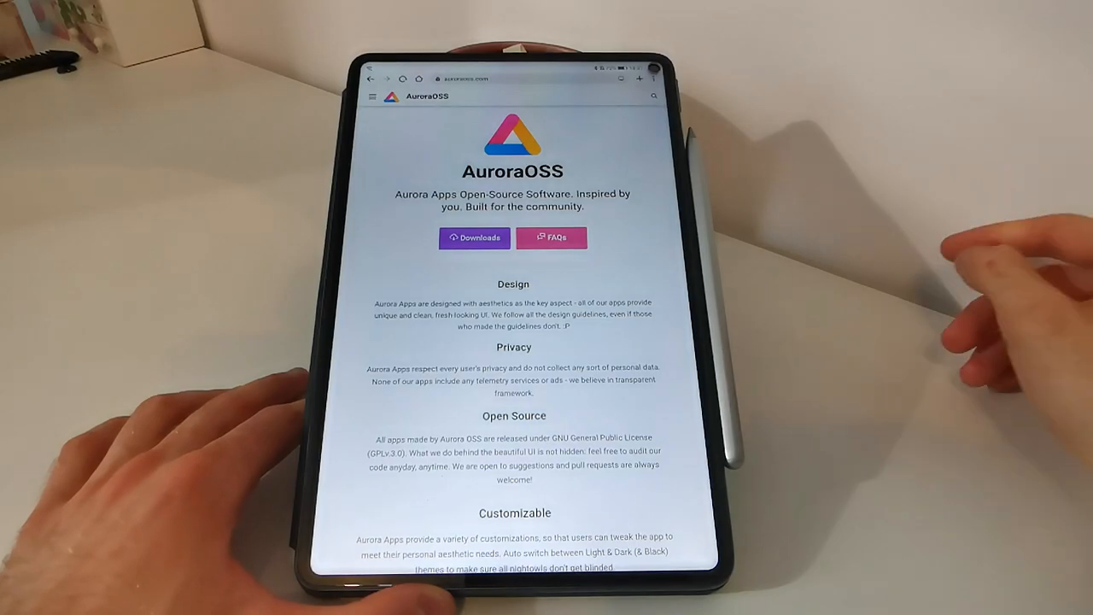
left_click(474, 238)
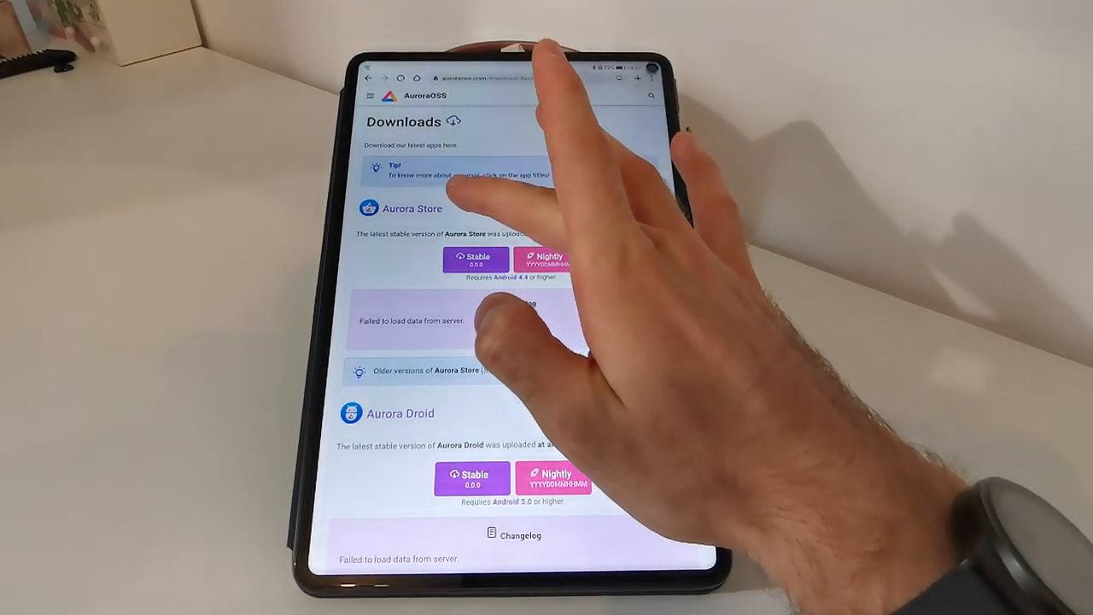
Download AuroraStore_4.0.4.apk from the Stable Aurora Store files, confirming the download dialog
left_click(475, 259)
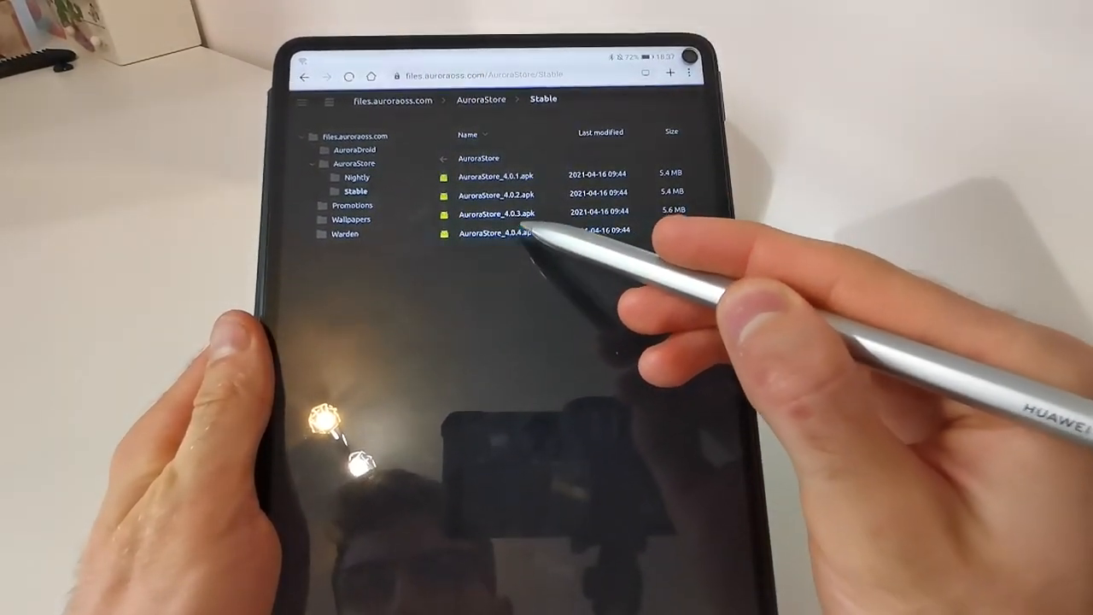
left_click(495, 233)
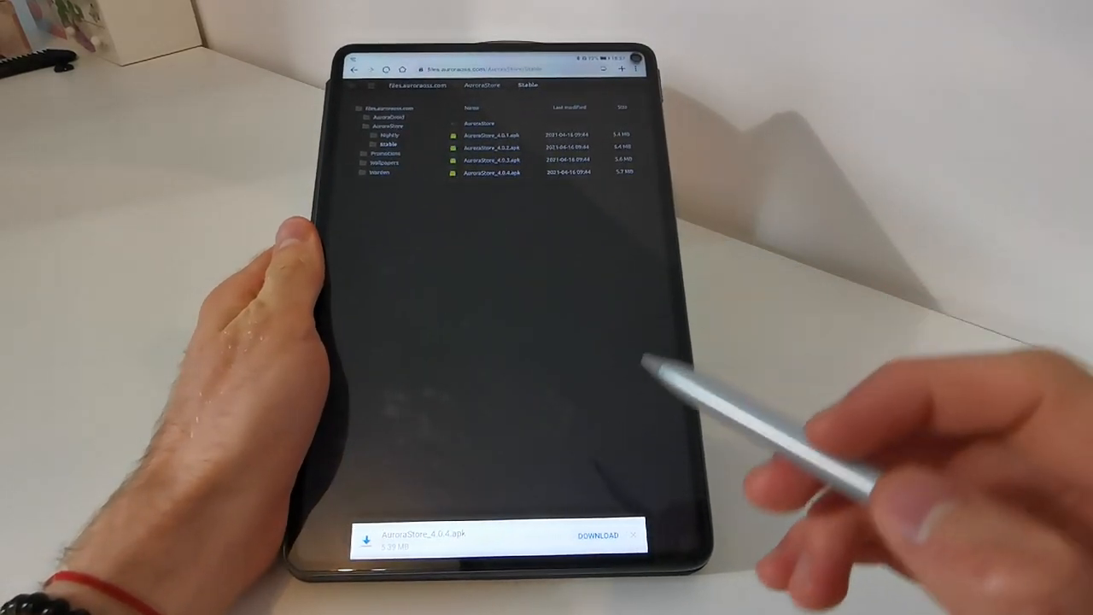
left_click(599, 537)
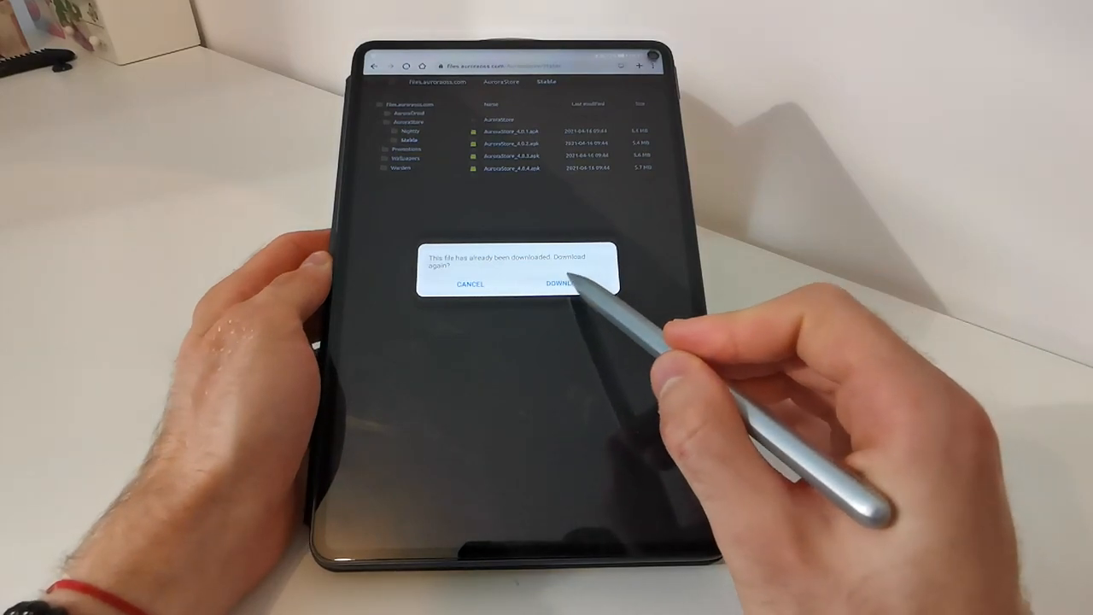
left_click(560, 284)
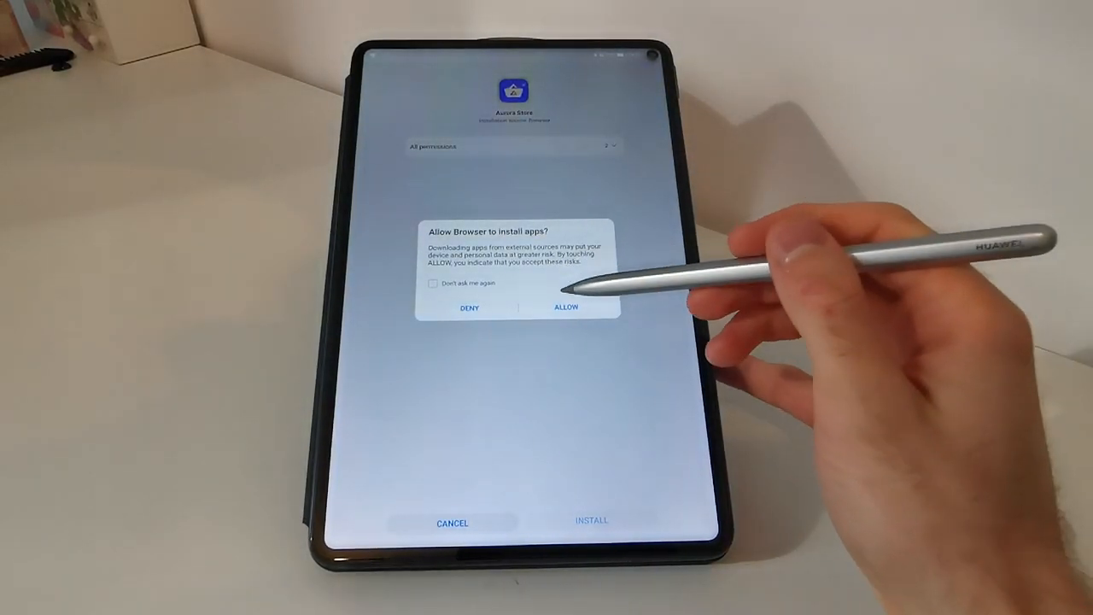
Allow the browser to install apps, install Aurora Store, and launch it
left_click(565, 308)
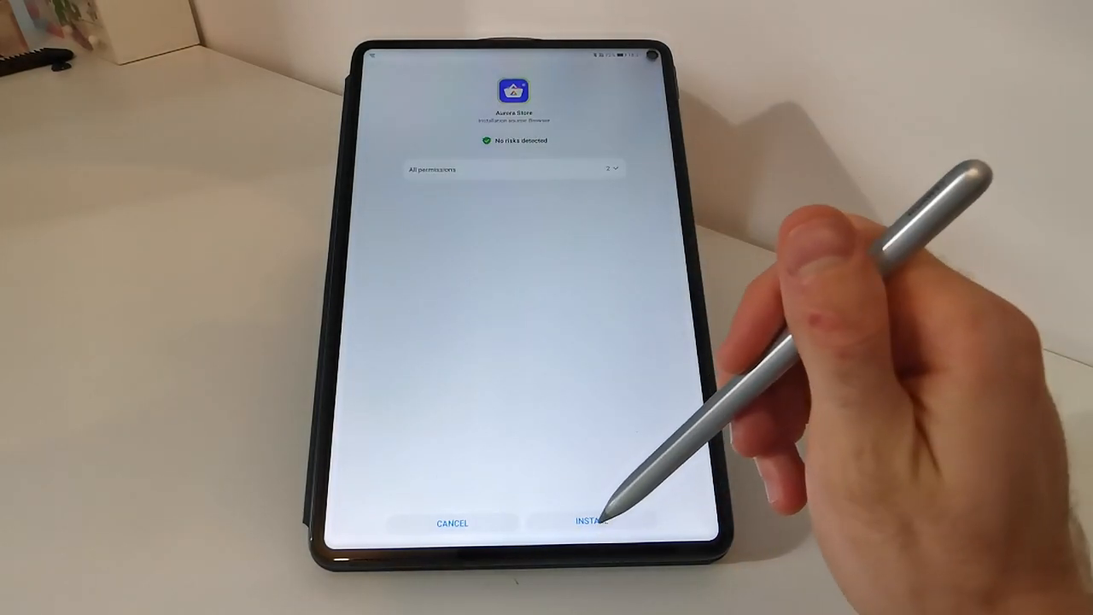
left_click(591, 522)
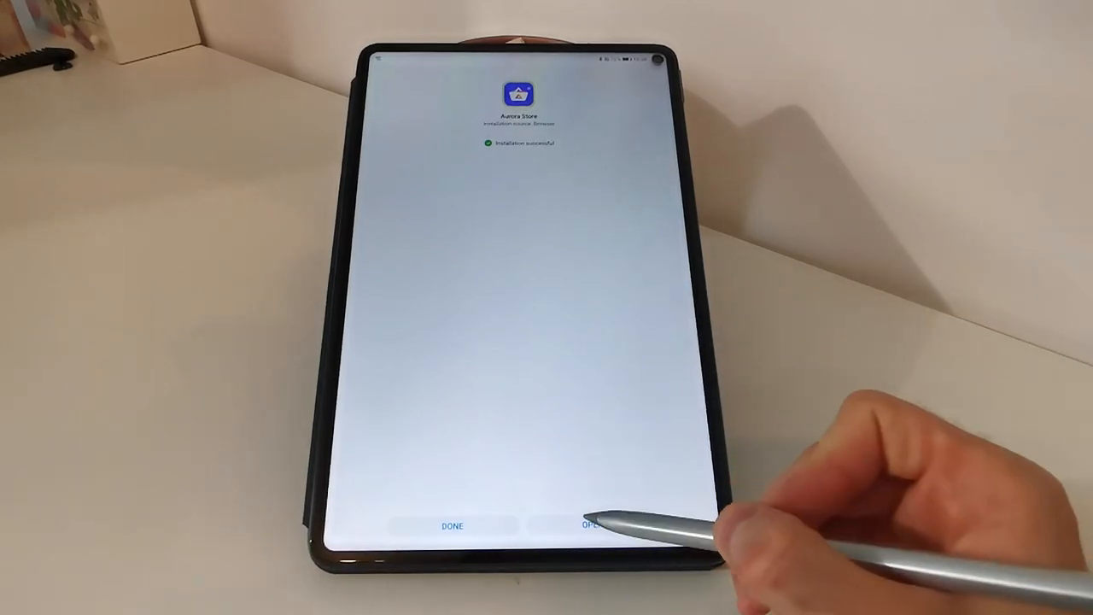
left_click(591, 525)
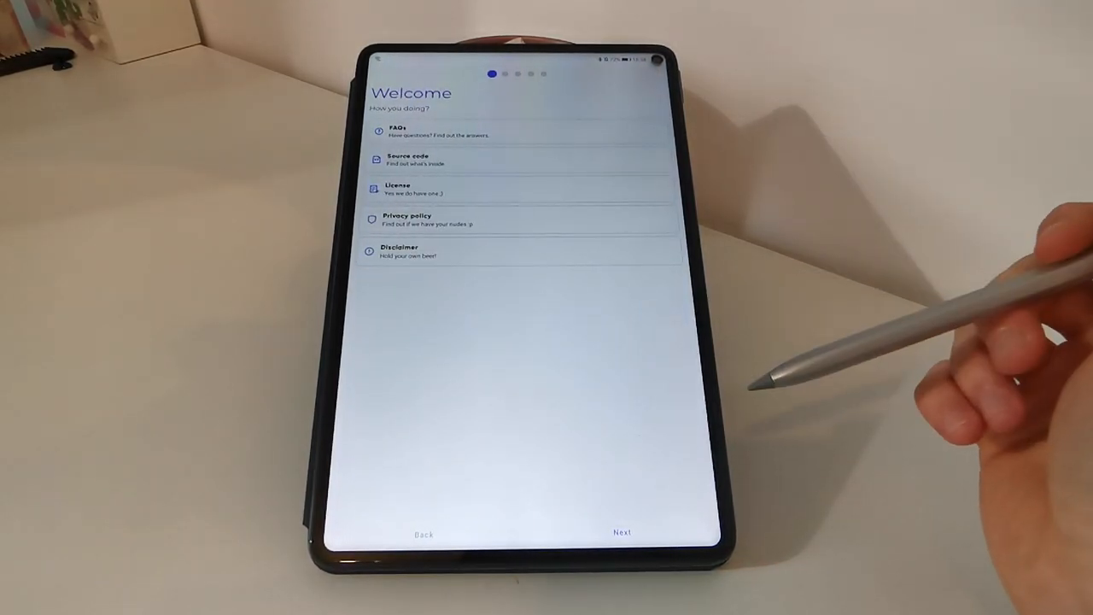
Pass the welcome page, tick and accept the Terms of Service, and advance setup
left_click(621, 531)
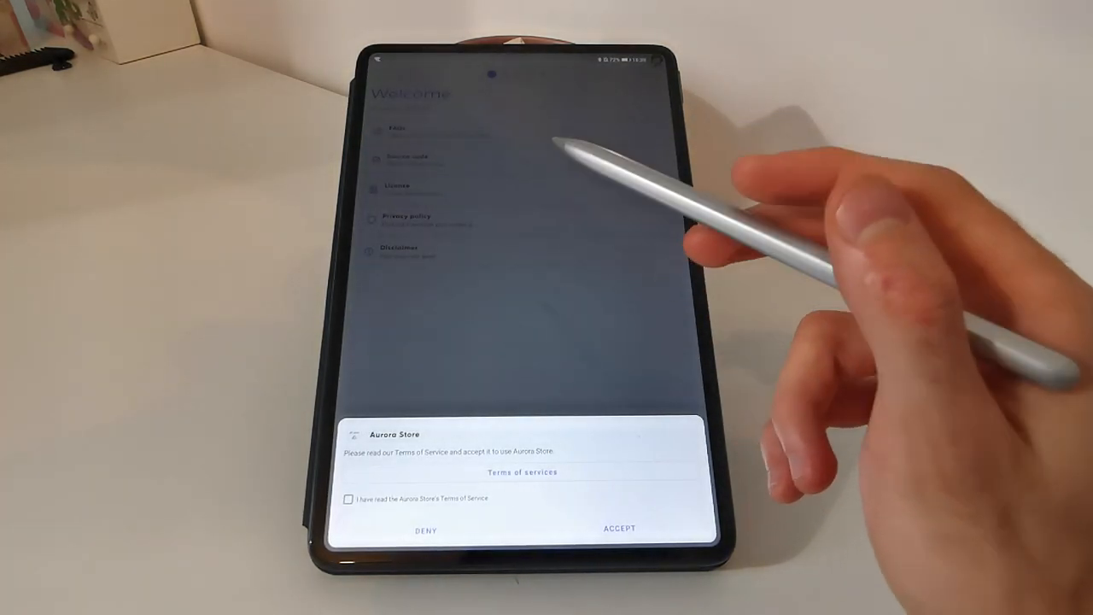
mouse_move(598, 299)
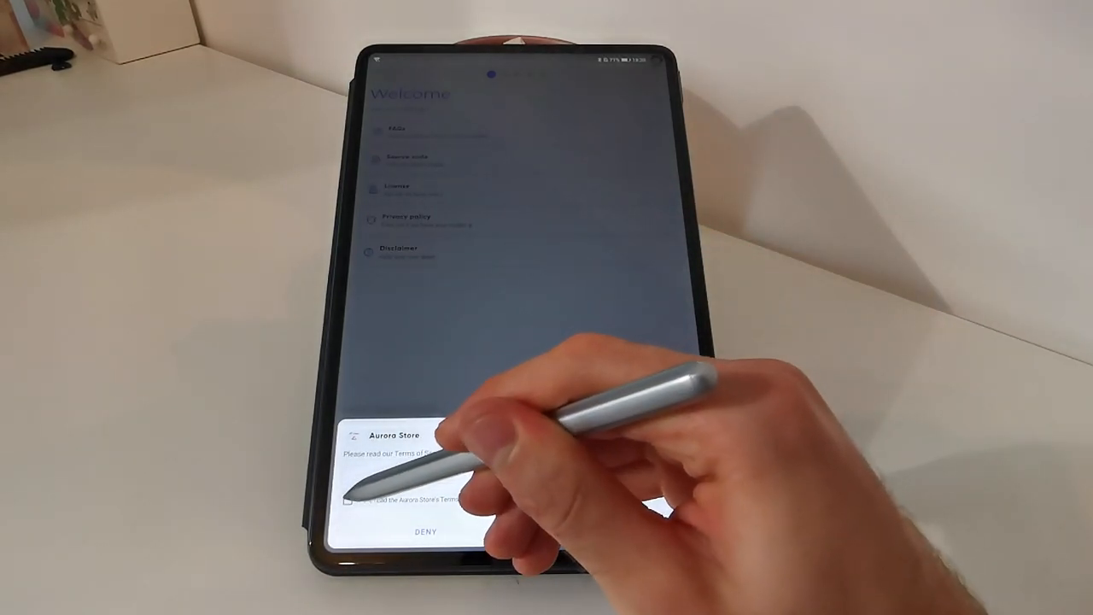
left_click(349, 500)
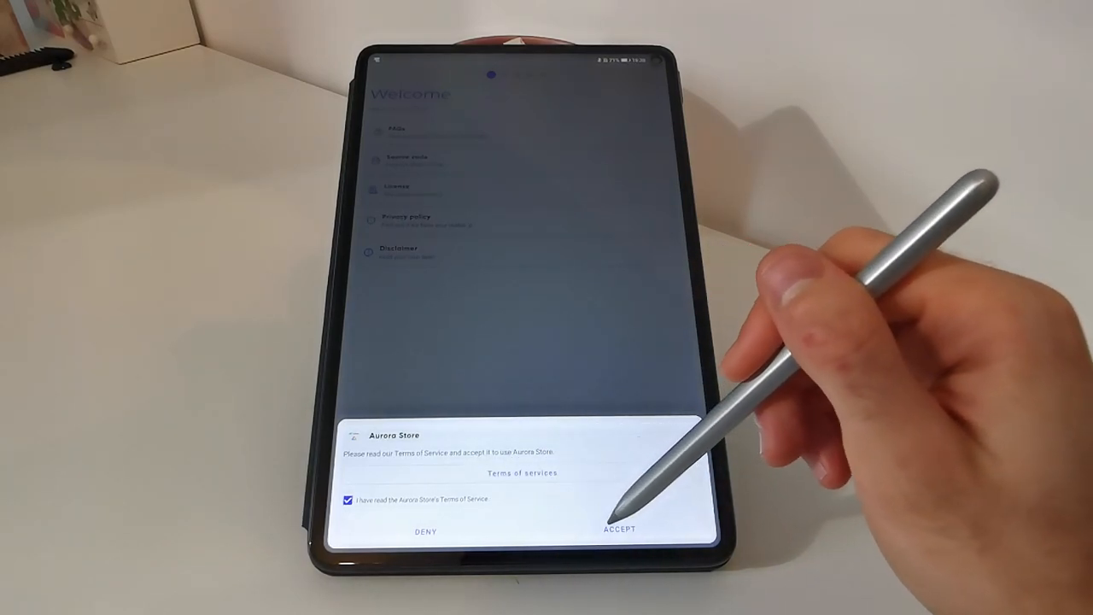
left_click(619, 529)
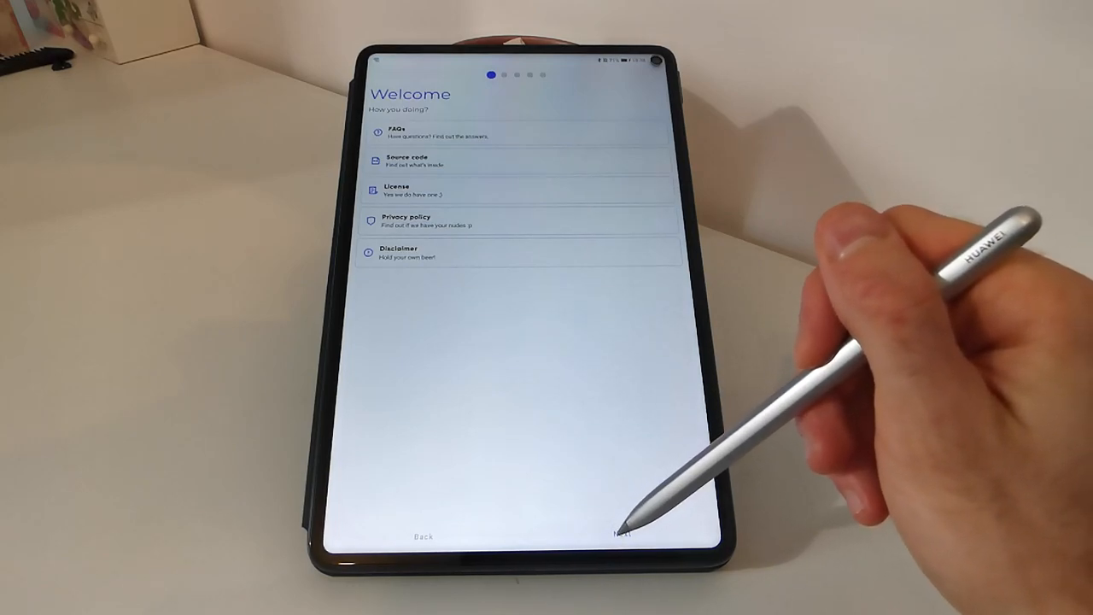
left_click(622, 534)
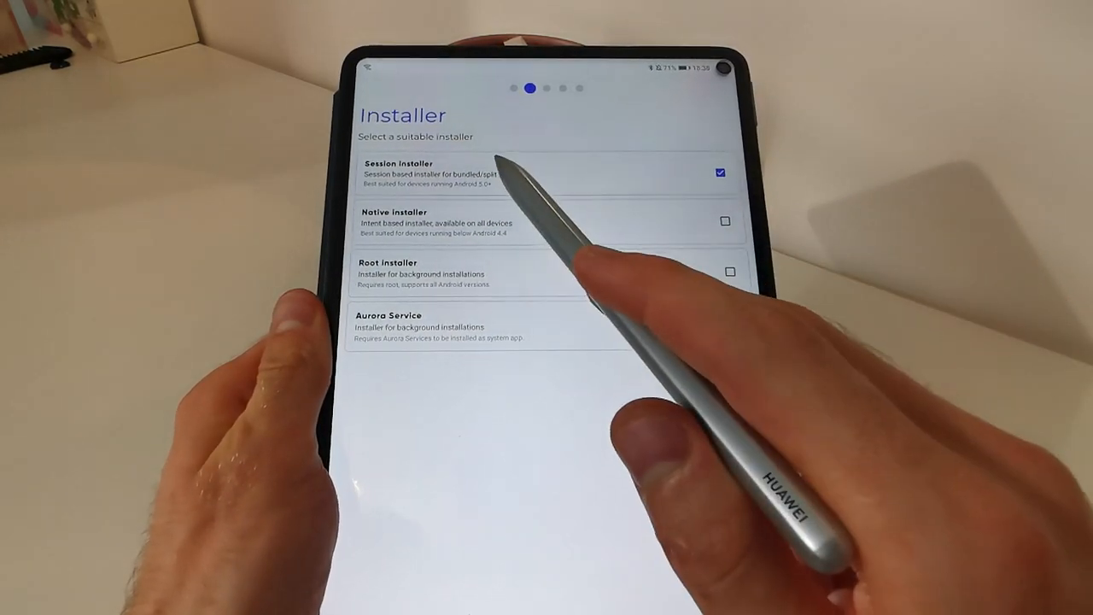
Keep the Session installer and skip past the Accent colour page to permissions
left_click(719, 172)
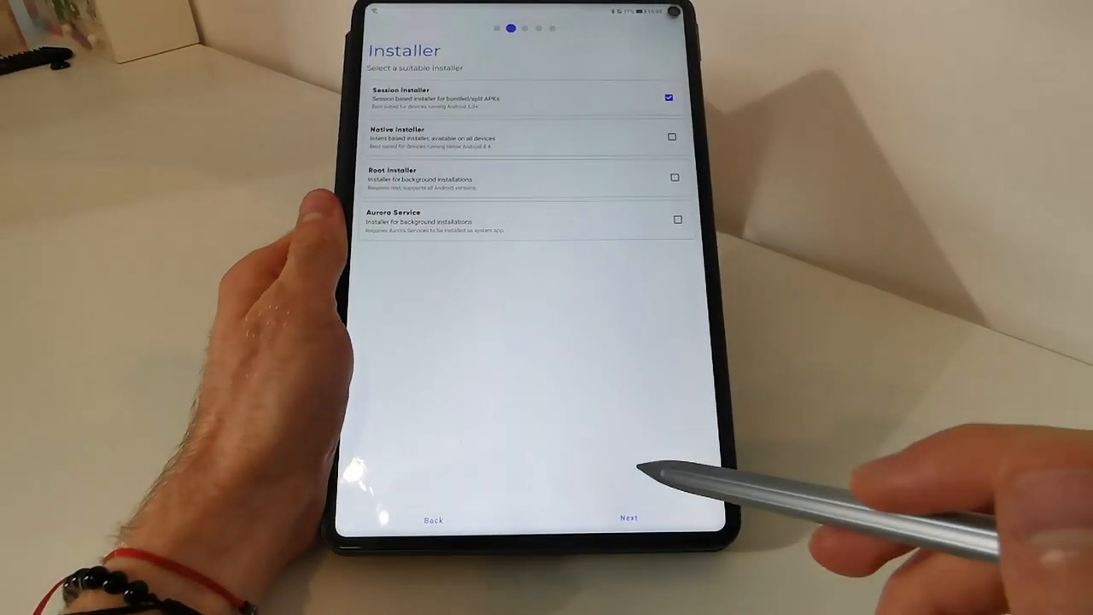
left_click(628, 517)
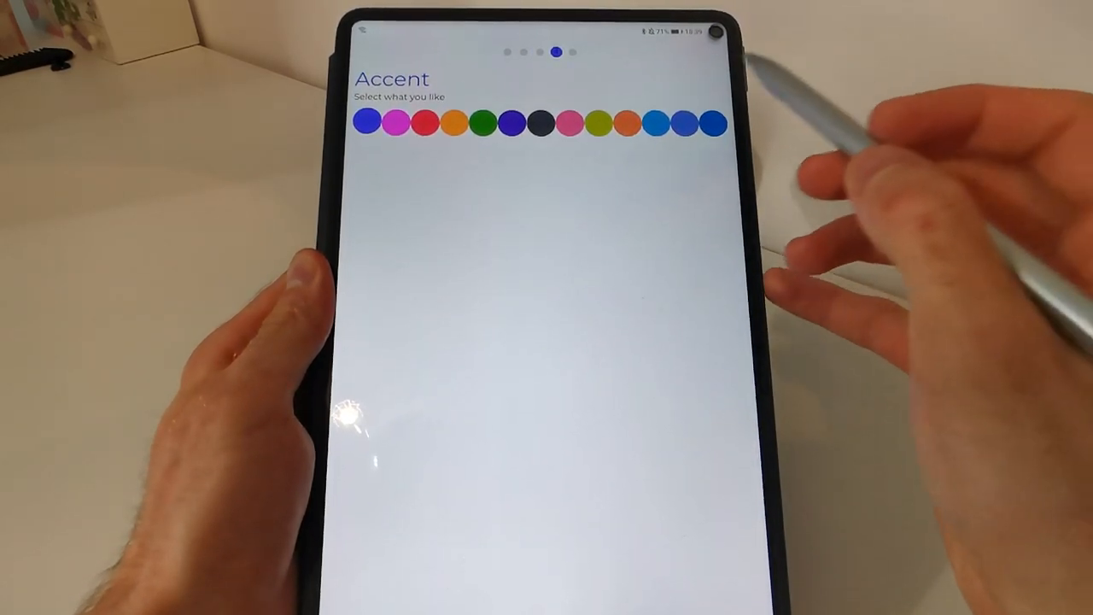
left_click(654, 122)
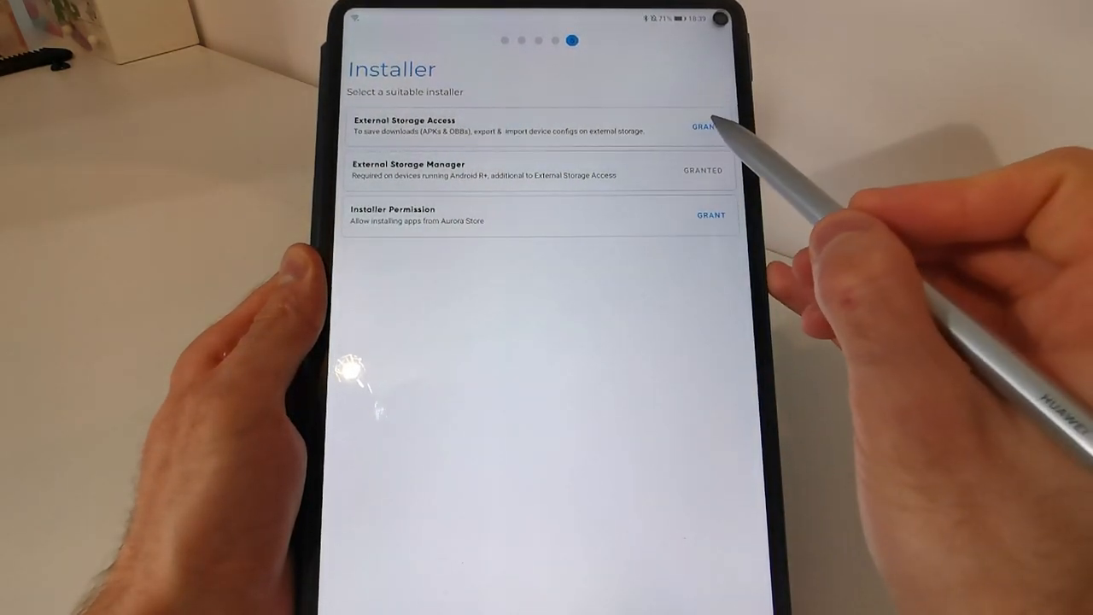
Grant External Storage Access and Installer Permission with Allow app installs, then finish setup
left_click(704, 126)
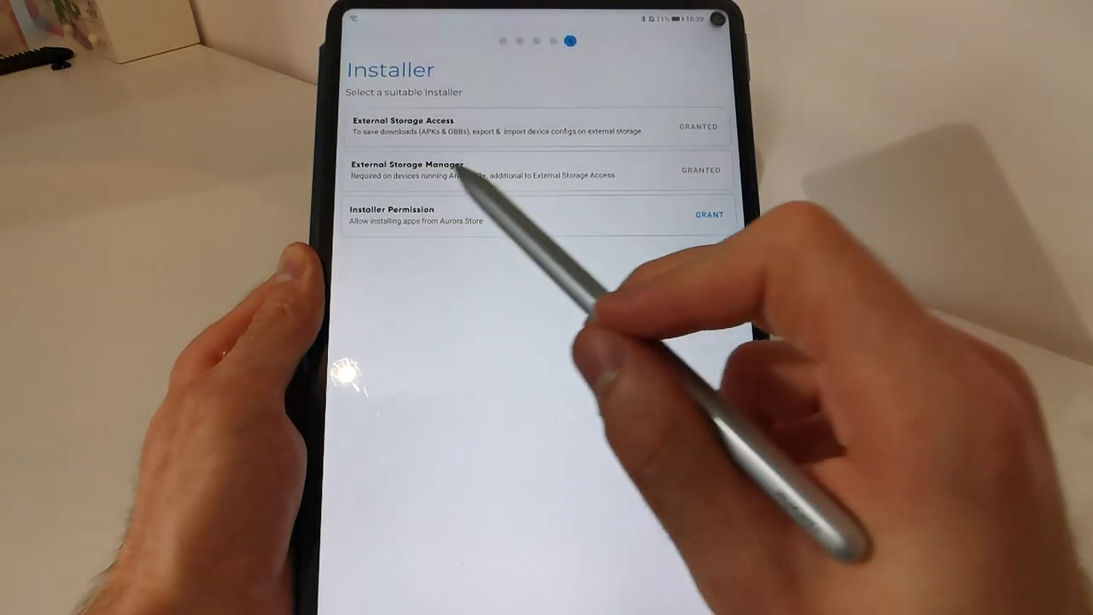
mouse_move(427, 223)
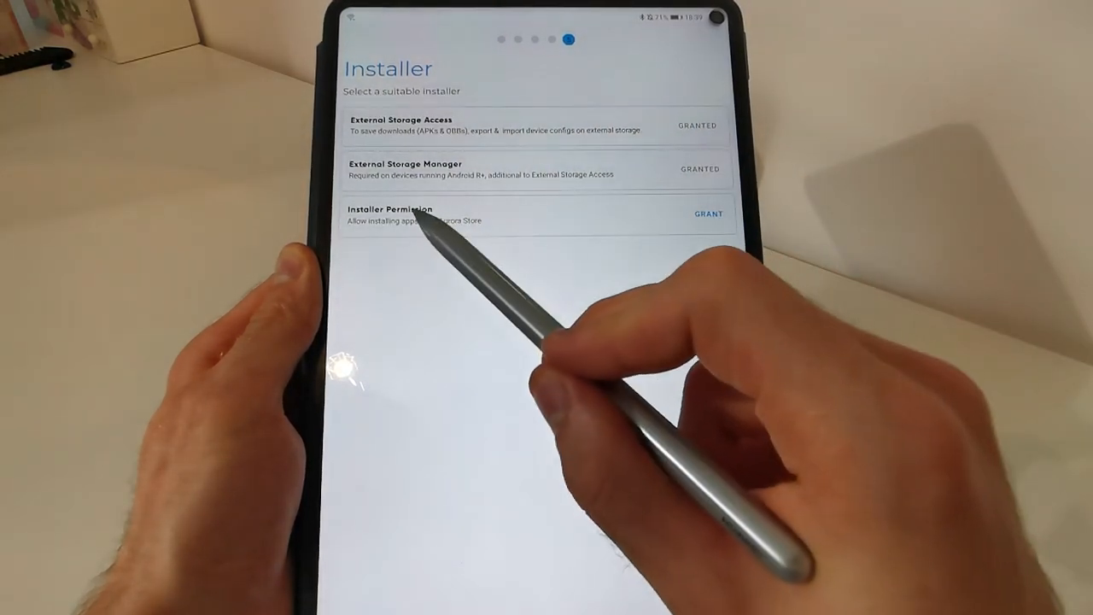
left_click(708, 214)
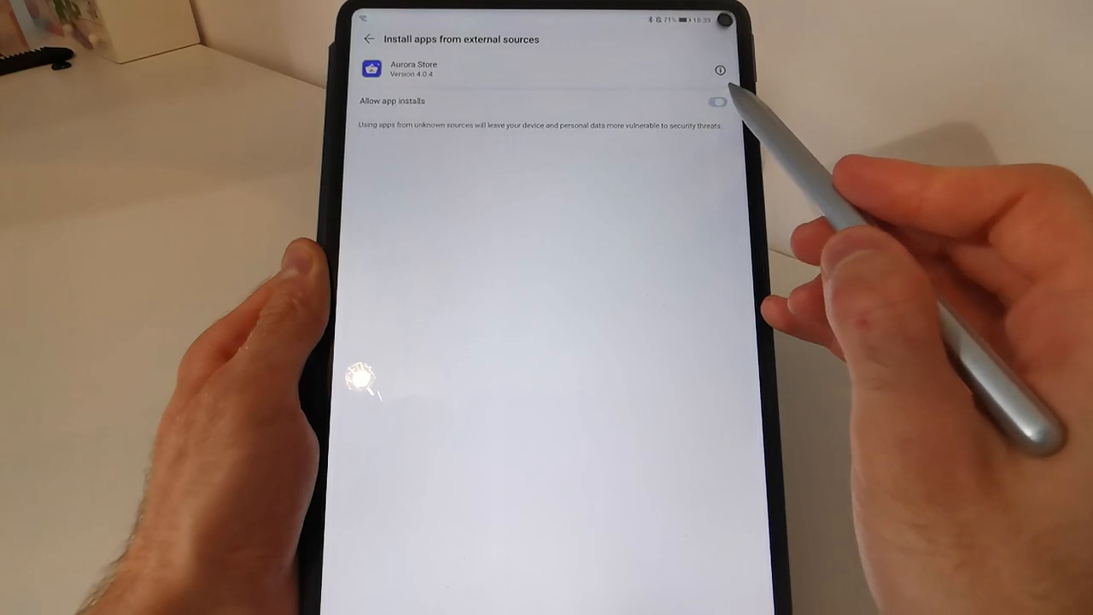
left_click(716, 101)
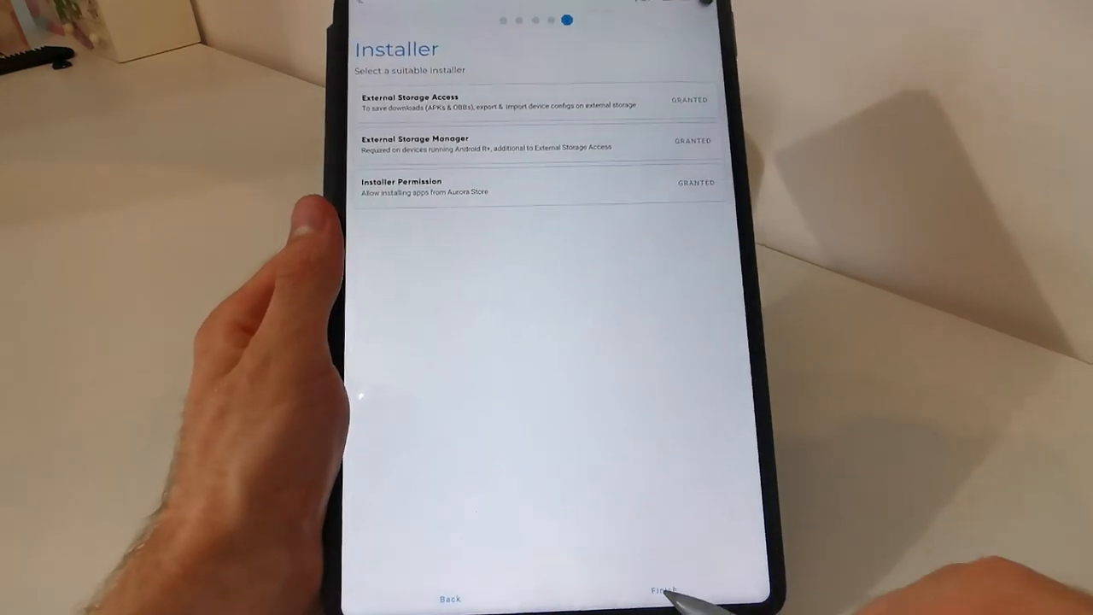
left_click(664, 597)
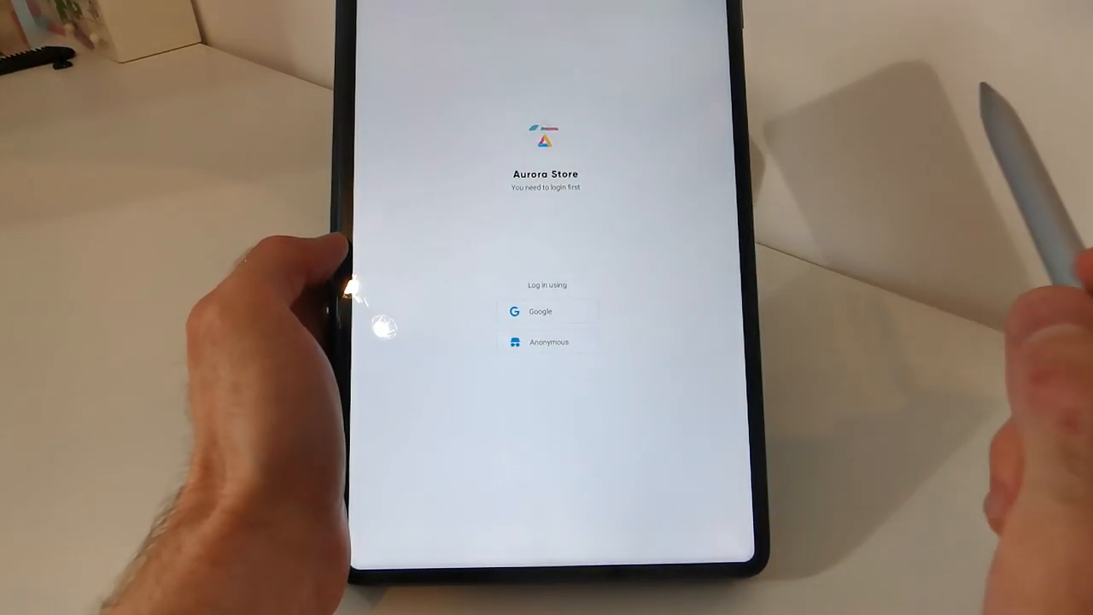
mouse_move(615, 324)
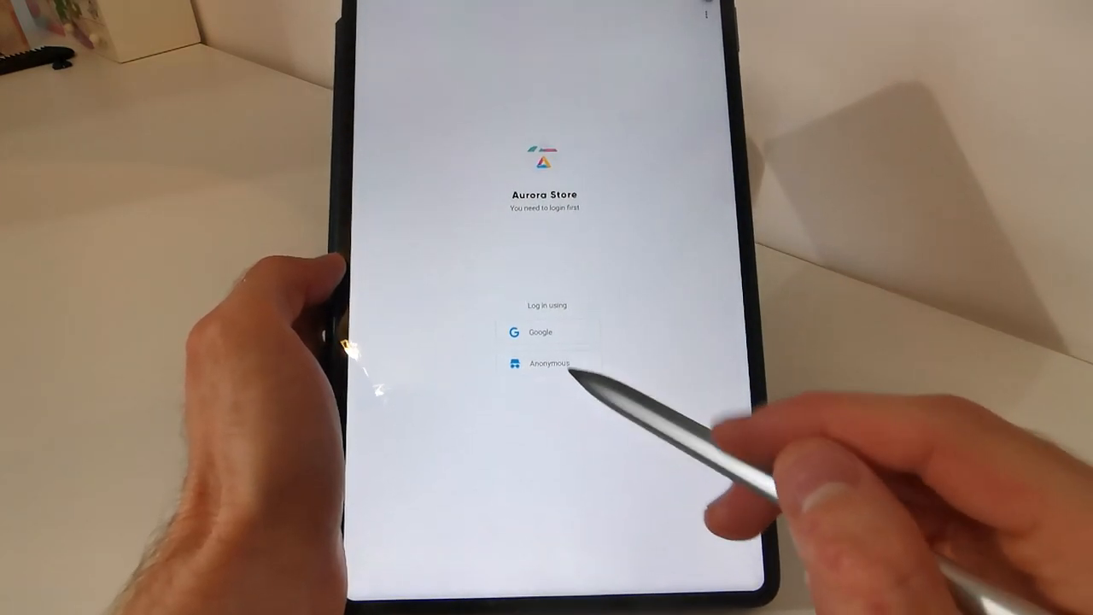
Choose Anonymous on the Aurora Store login screen
left_click(547, 362)
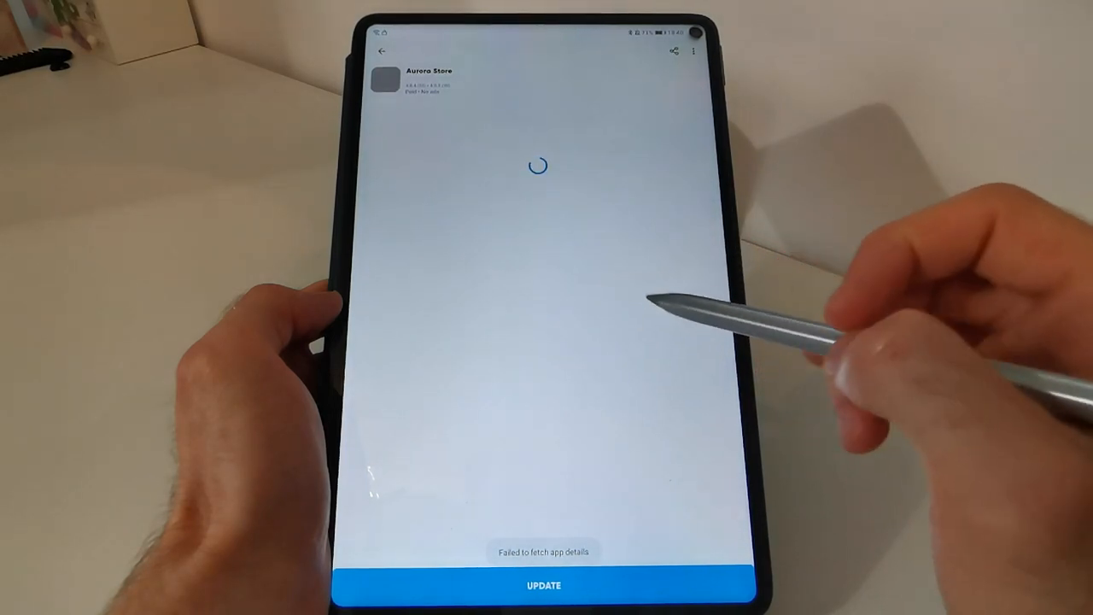
Update Aurora Store to the newer version and confirm its installation
left_click(543, 585)
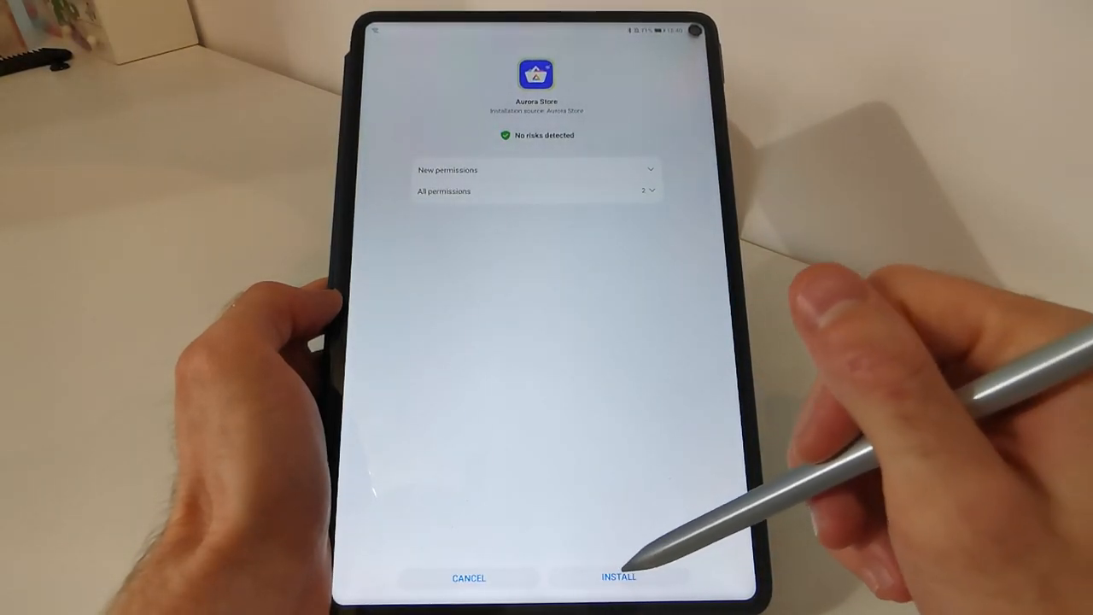
left_click(619, 577)
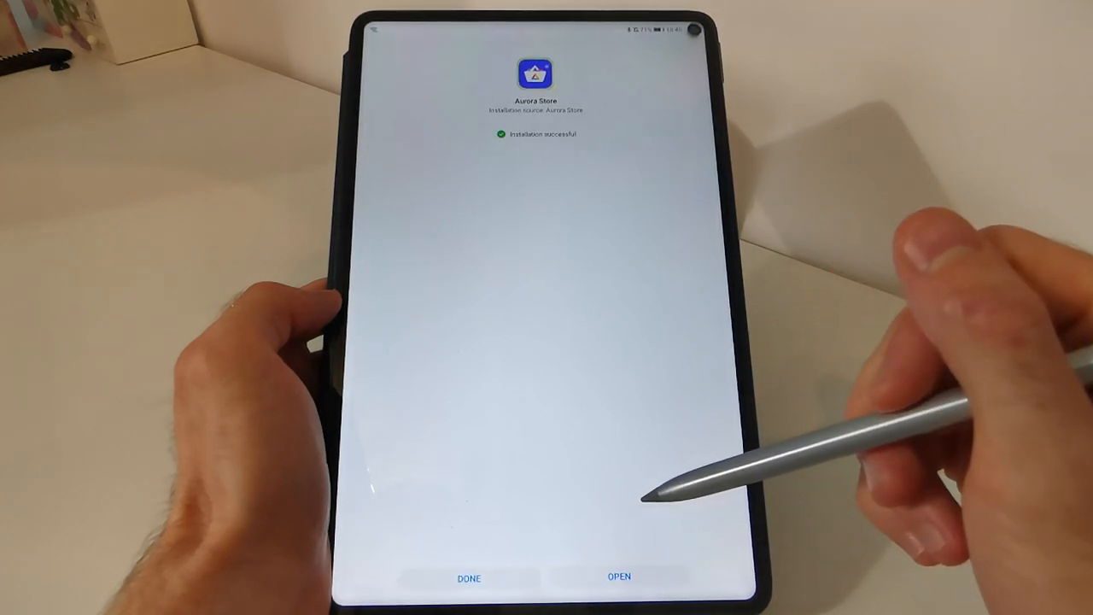
Launch the updated Aurora Store from the installation-successful screen
left_click(469, 578)
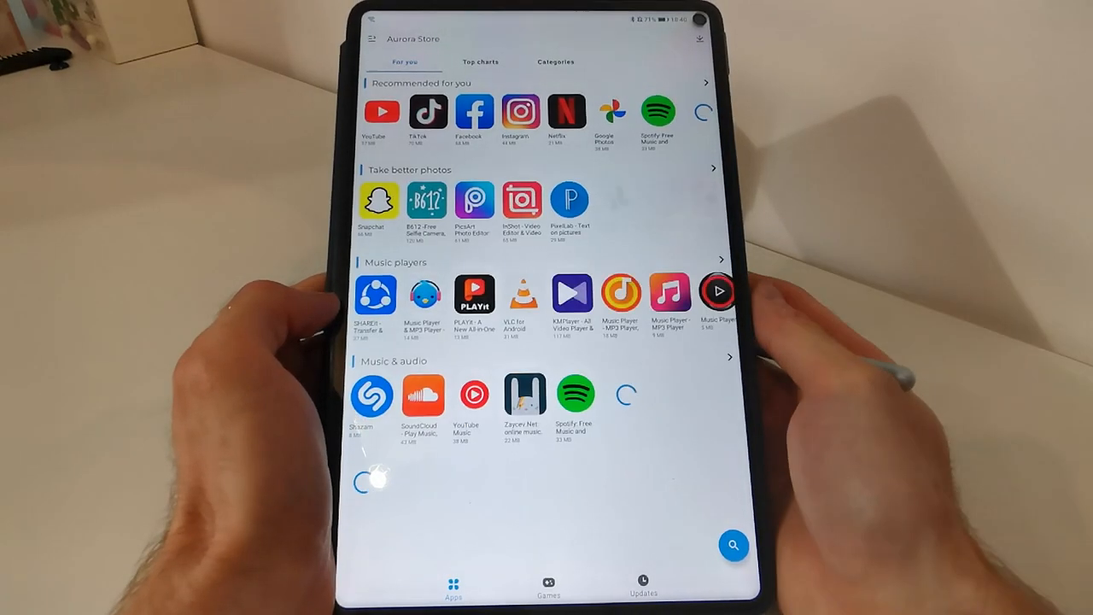
Scroll down through the For you recommended app categories
scroll("down", 3)
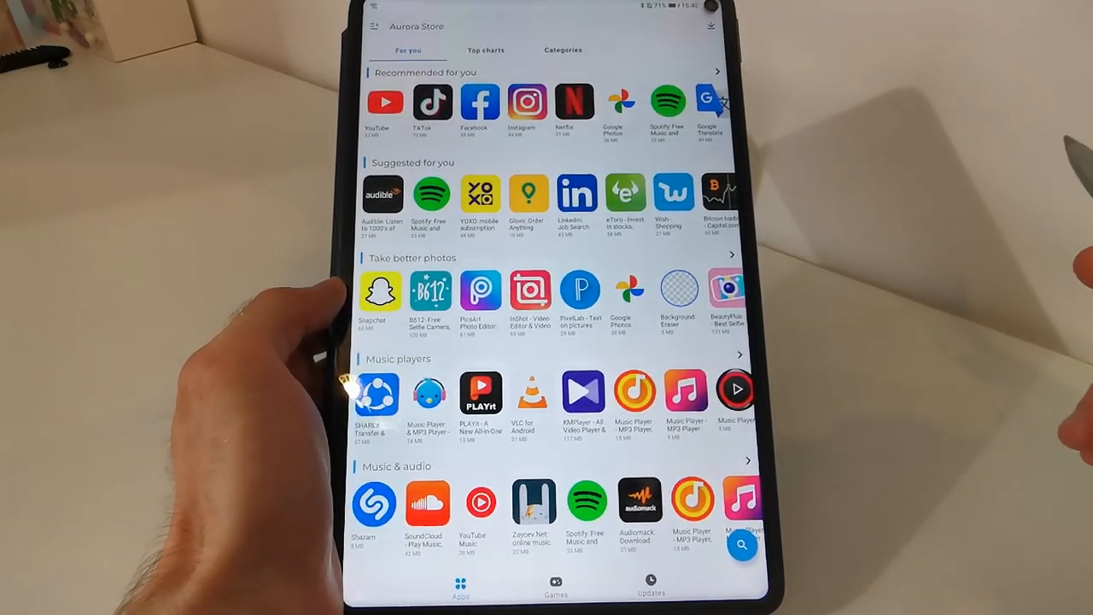
scroll("down", 3)
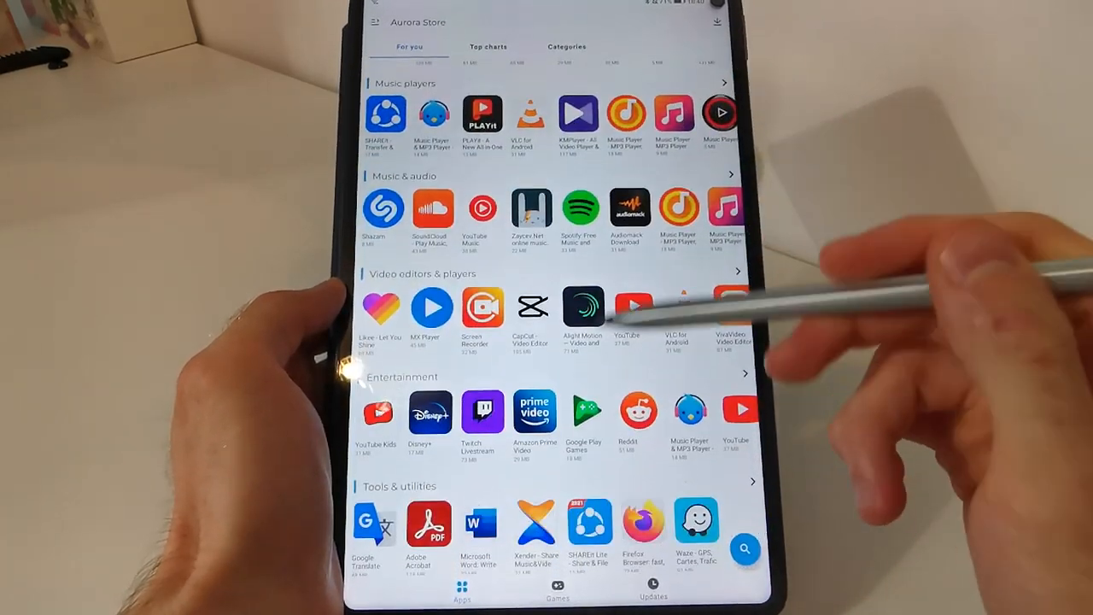
scroll("down", 3)
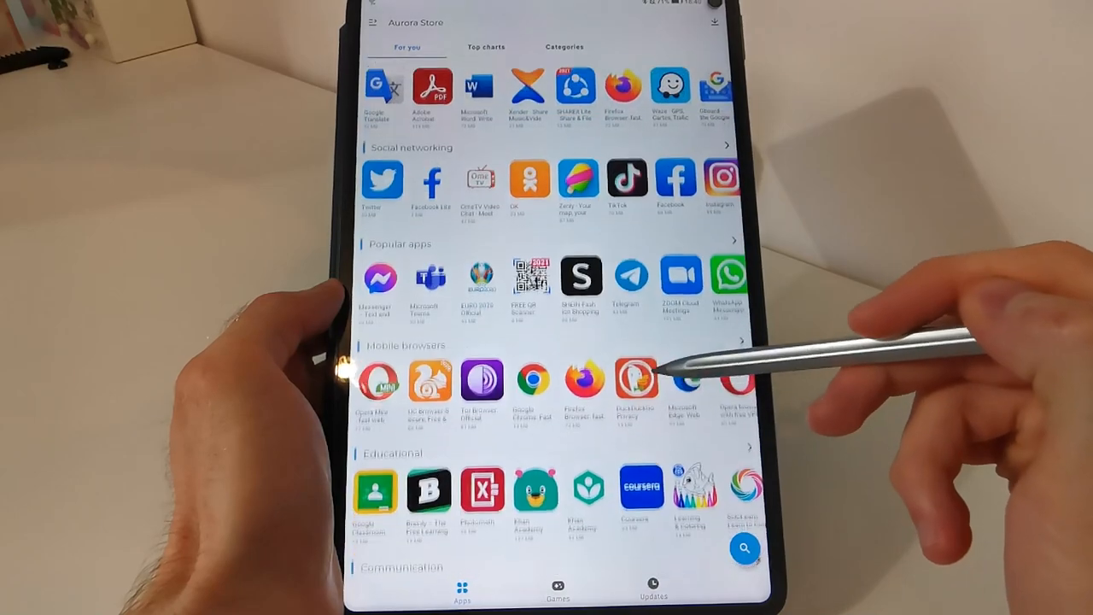
scroll("down", 3)
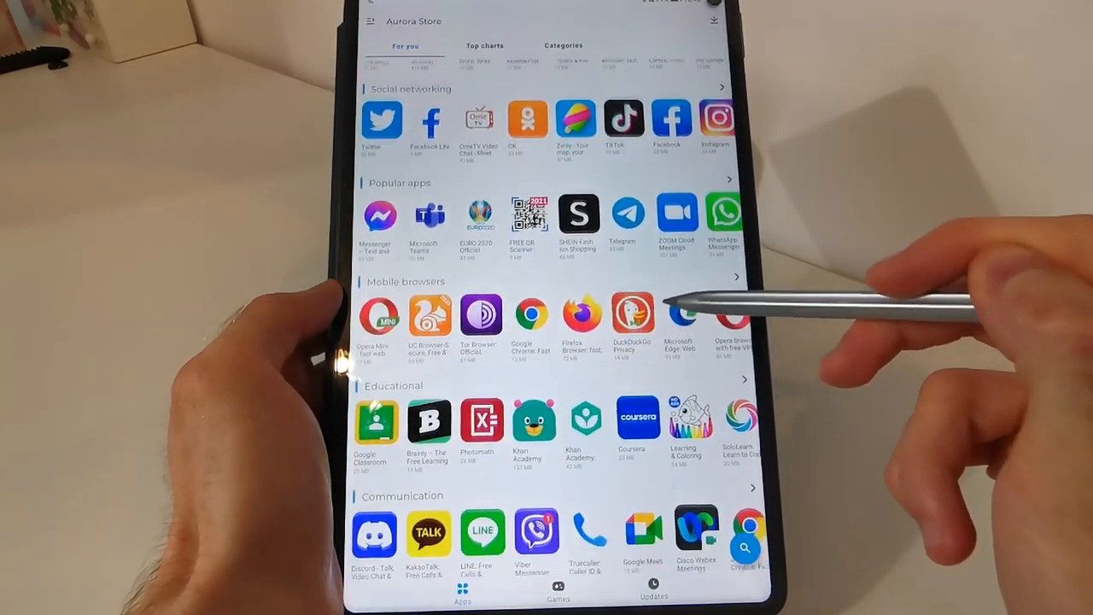
scroll("down", 3)
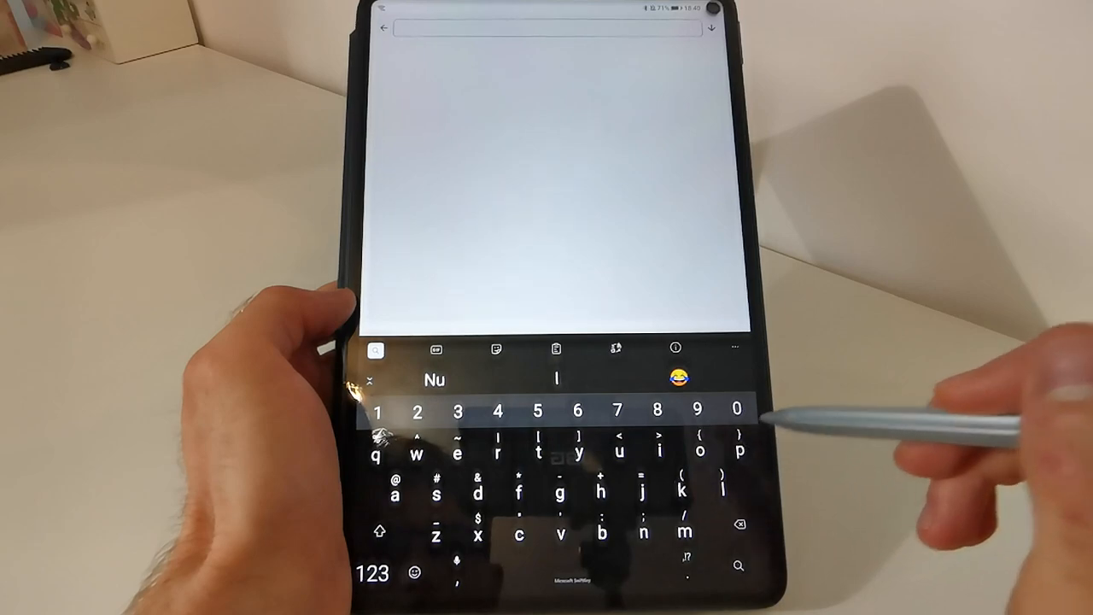
Search Aurora Store for 'huawei' and scroll through the Huawei-related results
type("huawei")
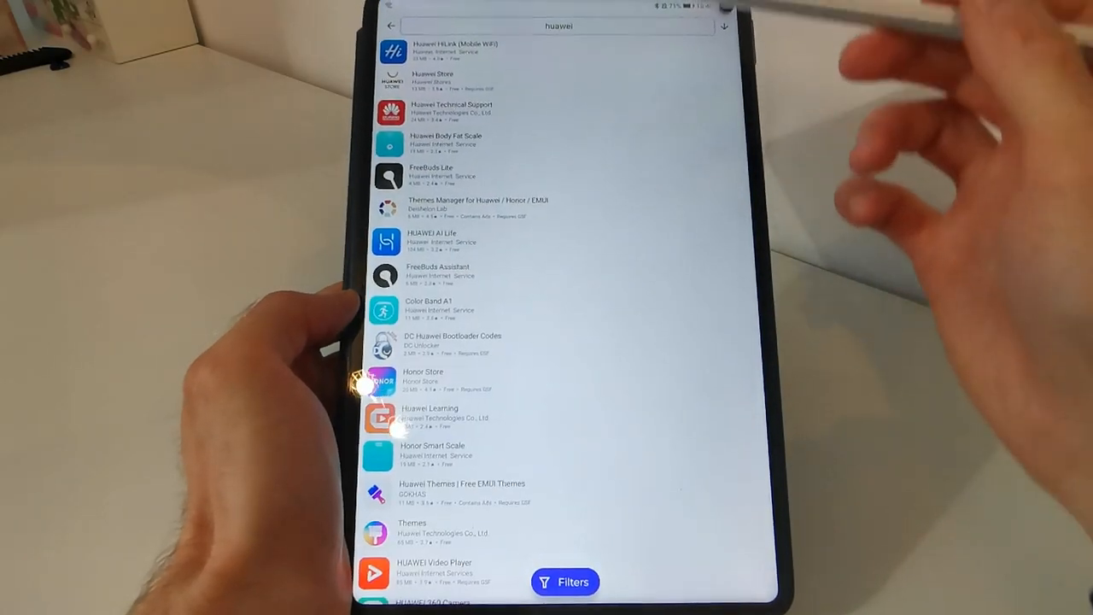
scroll("down", 3)
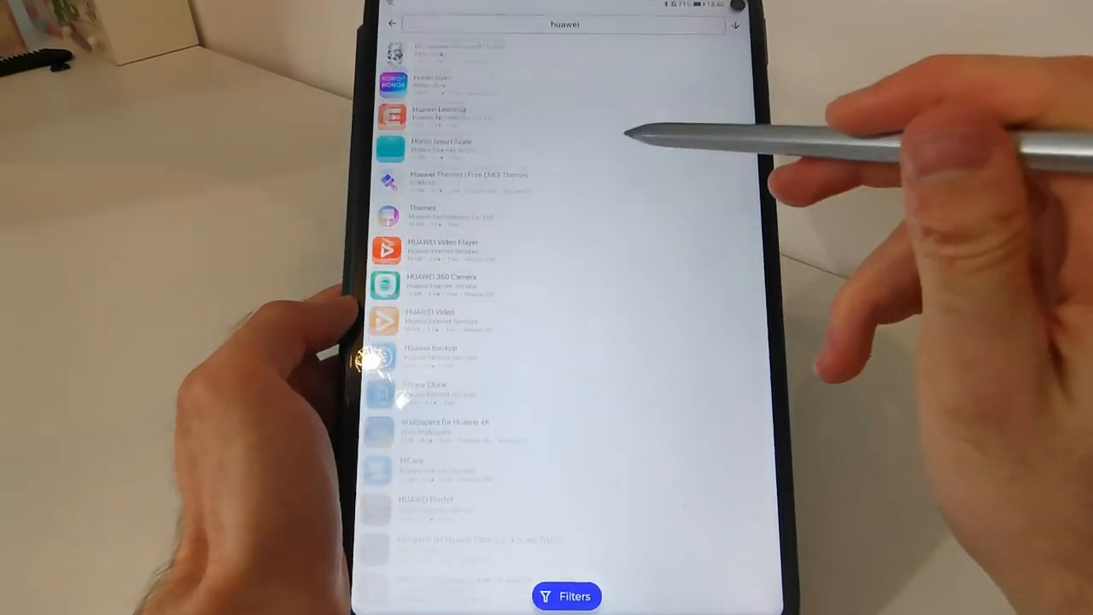
scroll("down", 3)
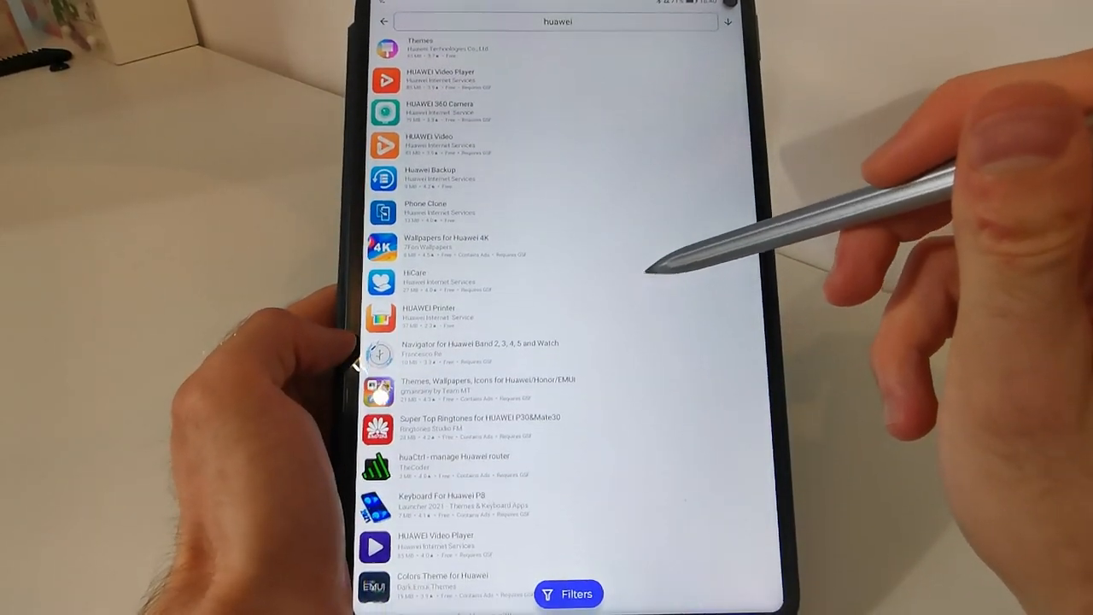
scroll("down", 3)
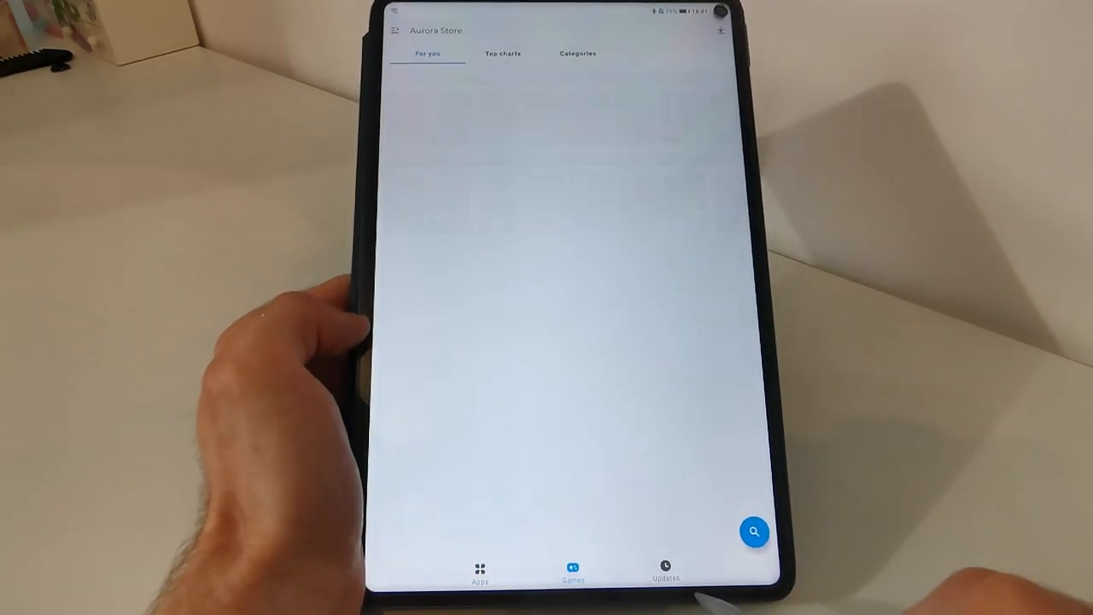
Open the Updates tab and scroll the list of 31 pending app updates
left_click(664, 570)
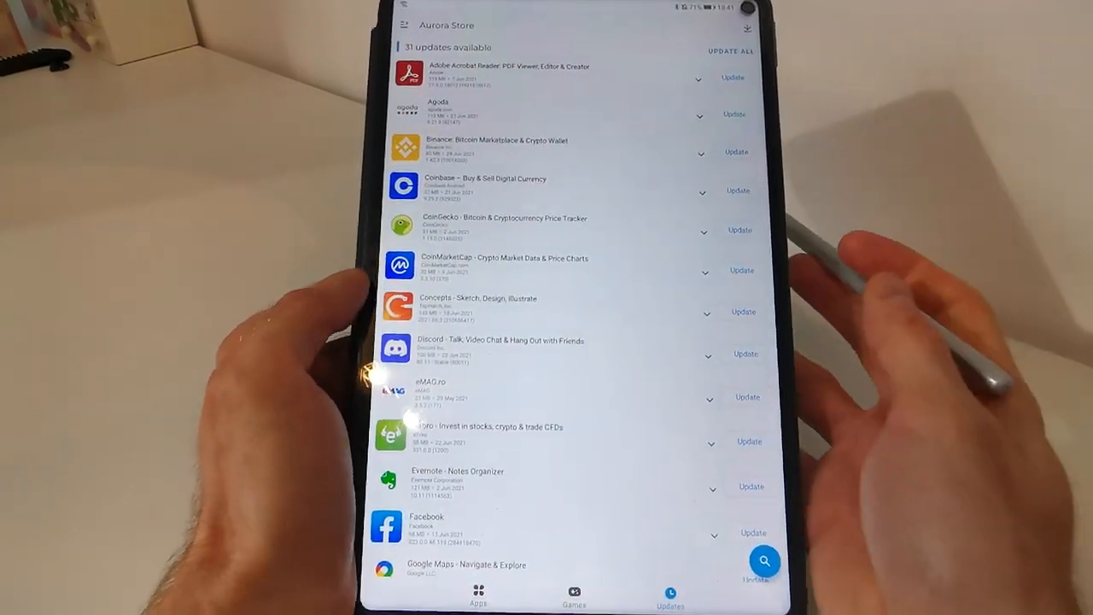
scroll("down", 3)
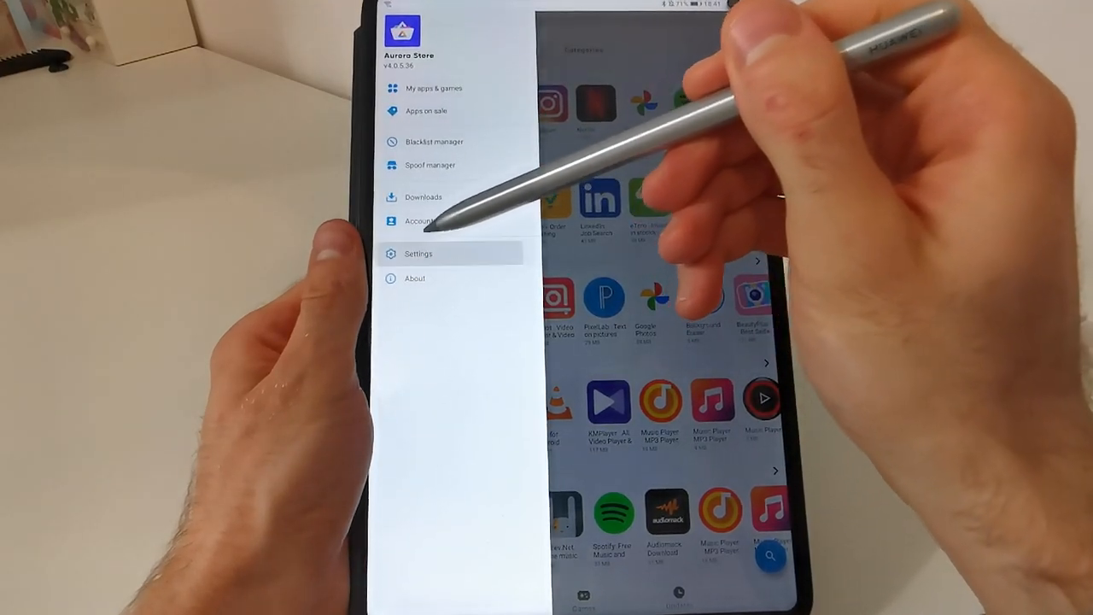
View the Installation settings (installation method, force clear sessions), then back out of Settings
left_click(418, 253)
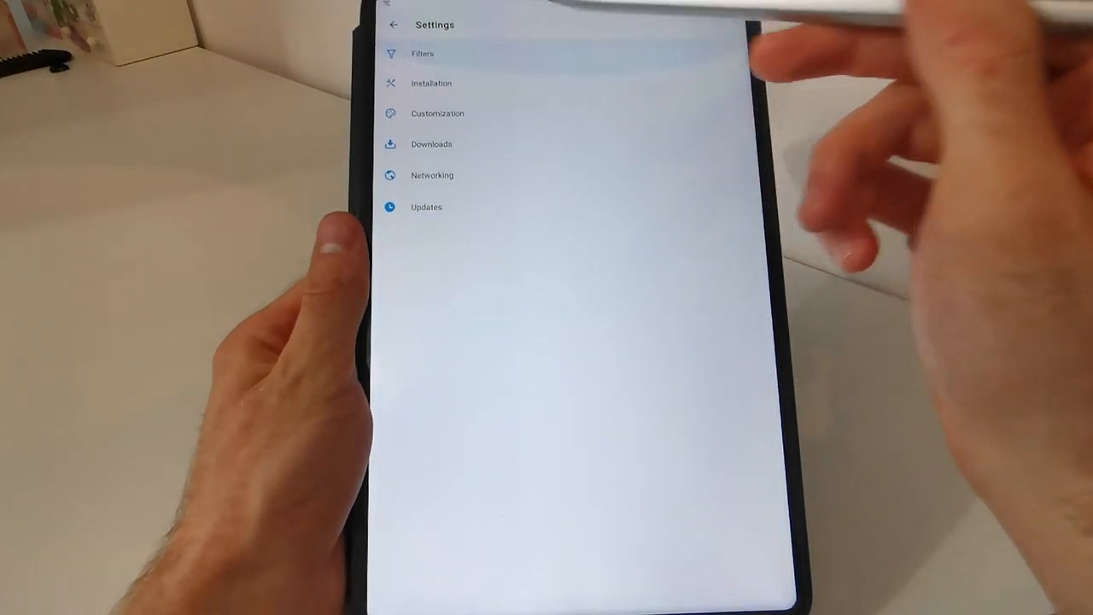
left_click(423, 53)
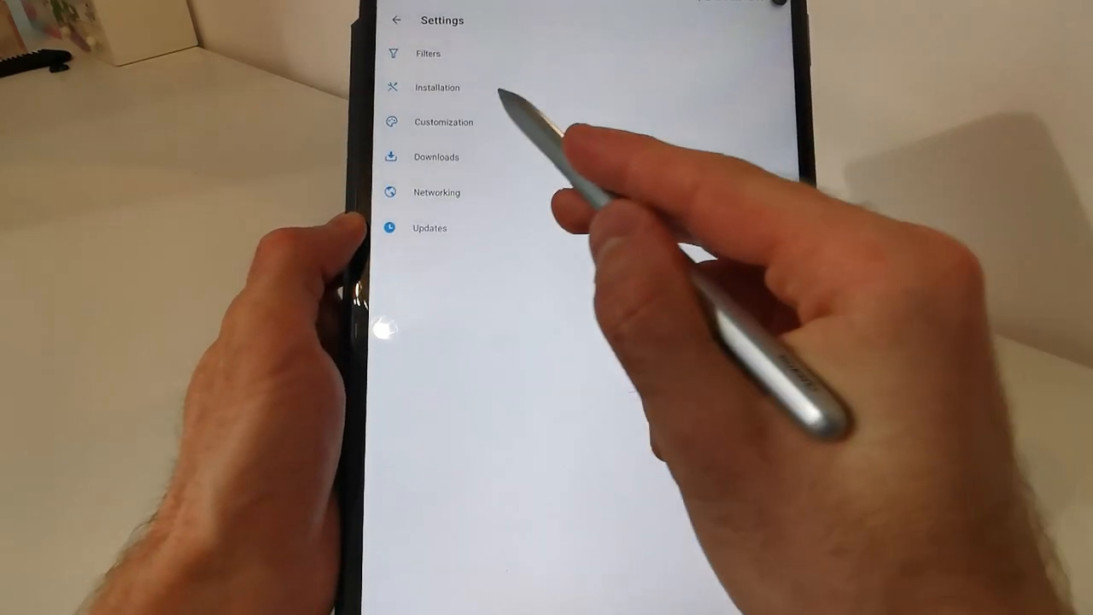
left_click(438, 87)
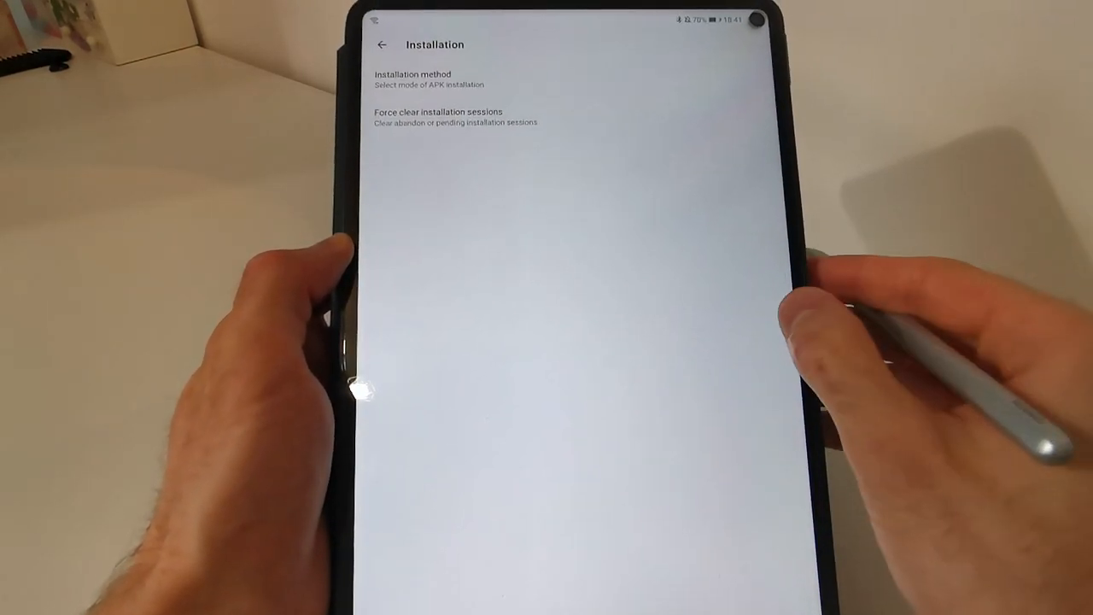
left_click(381, 45)
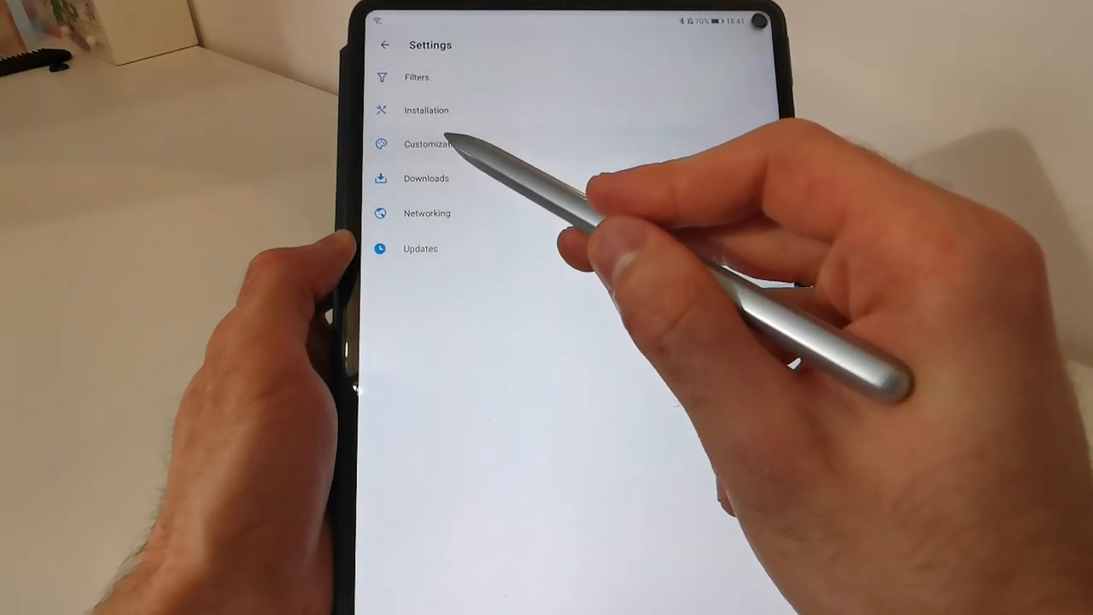
left_click(429, 143)
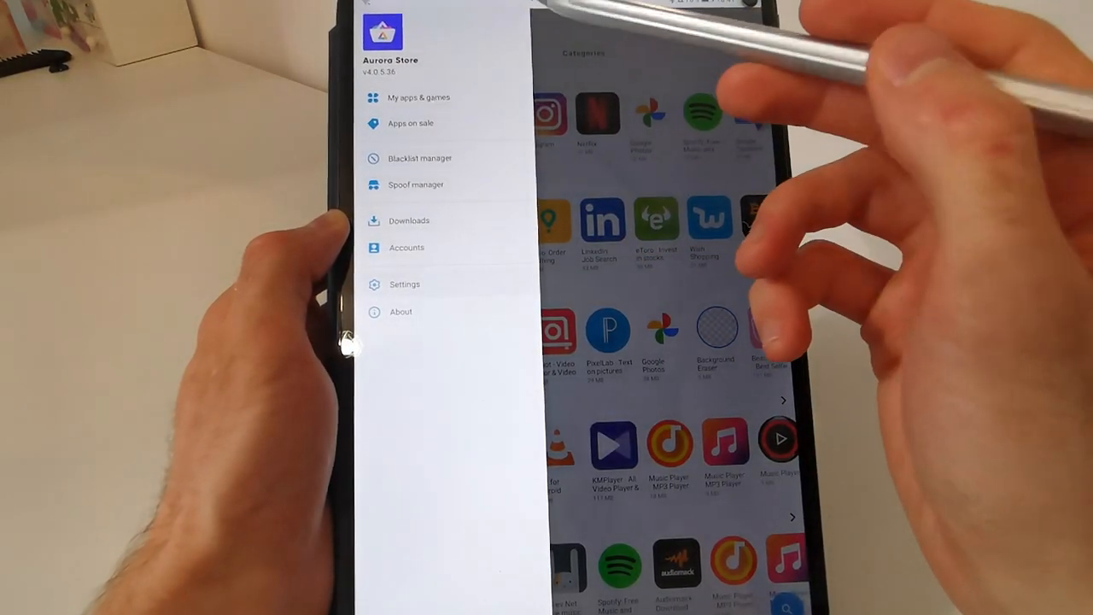
View the 51 installed apps under My apps & games, then return to For you
left_click(418, 97)
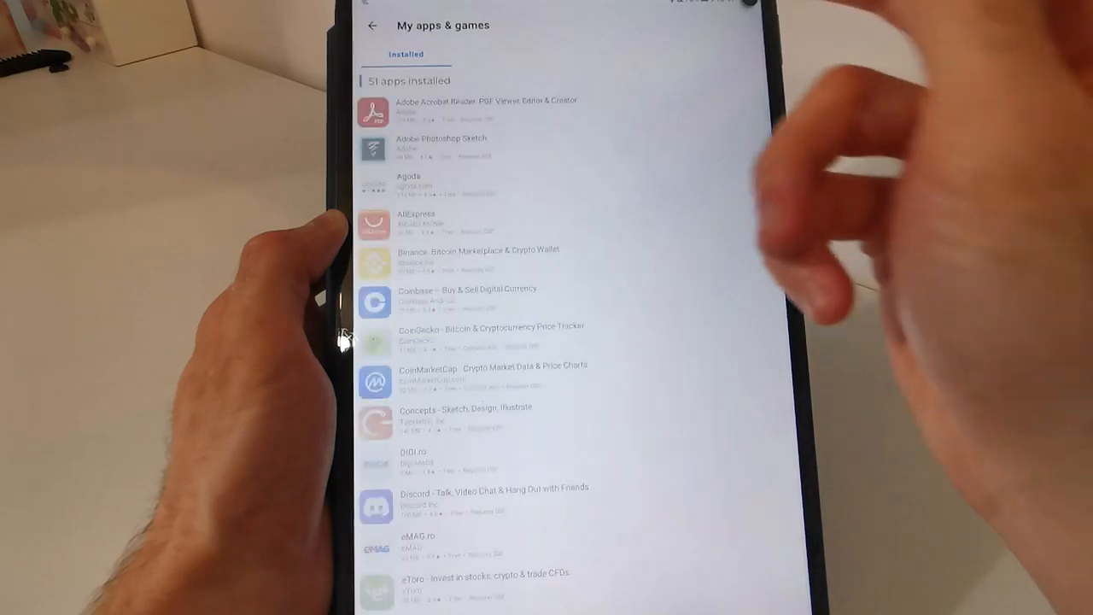
left_click(373, 24)
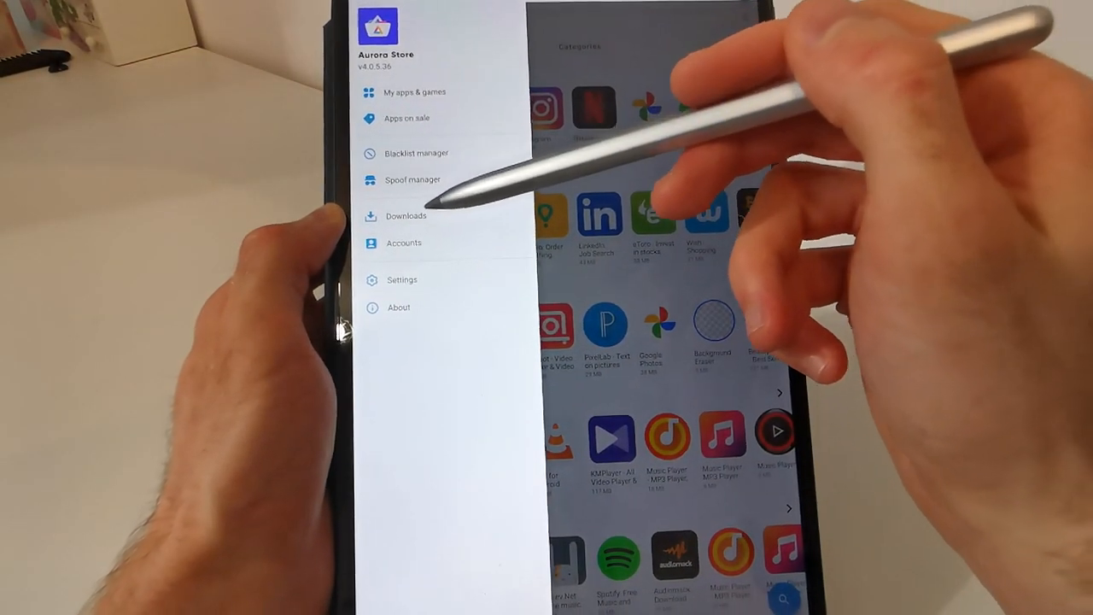
left_click(406, 215)
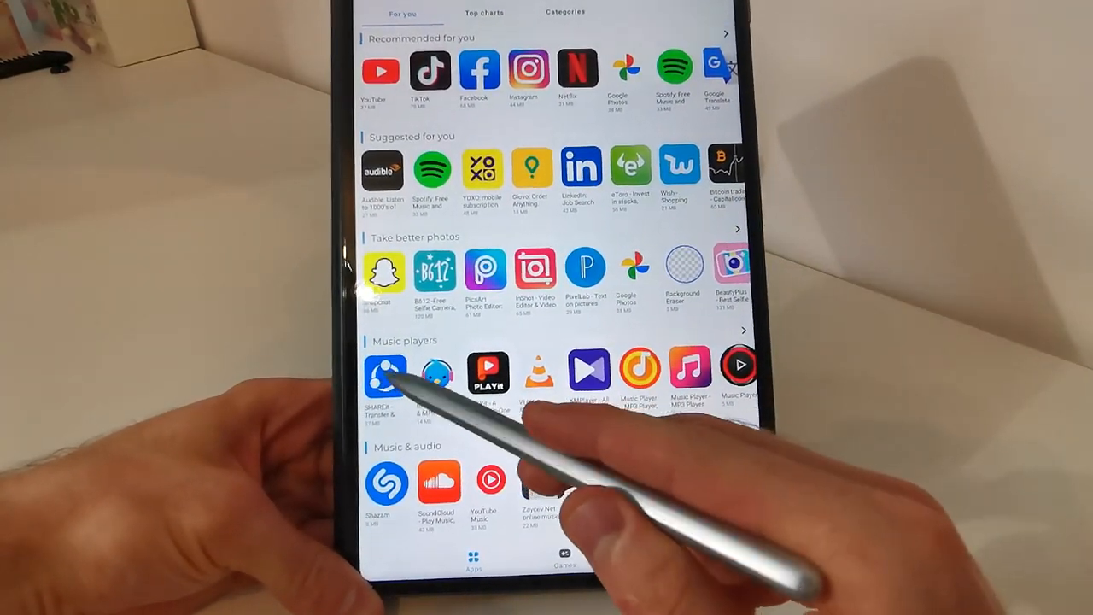
Install SHAREit from the Music players section and confirm in the package installer
left_click(384, 366)
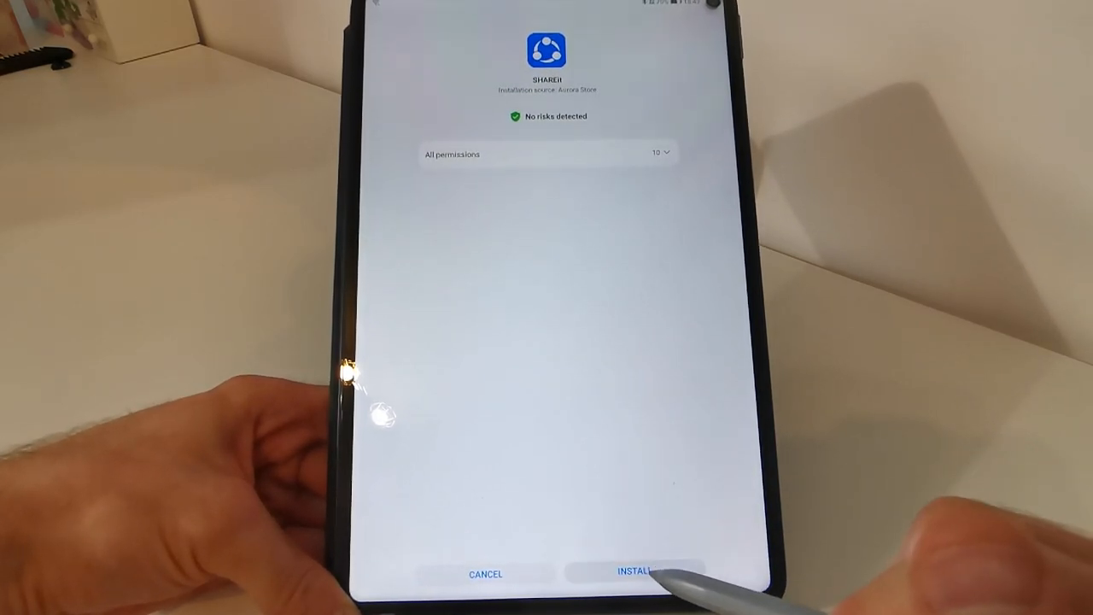
left_click(632, 573)
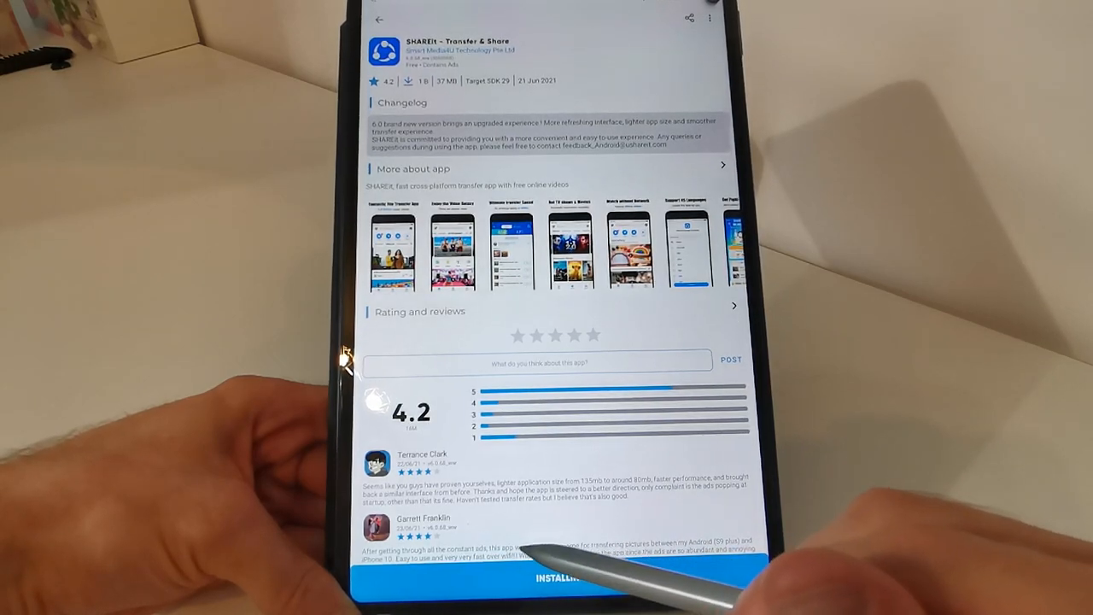
left_click(561, 578)
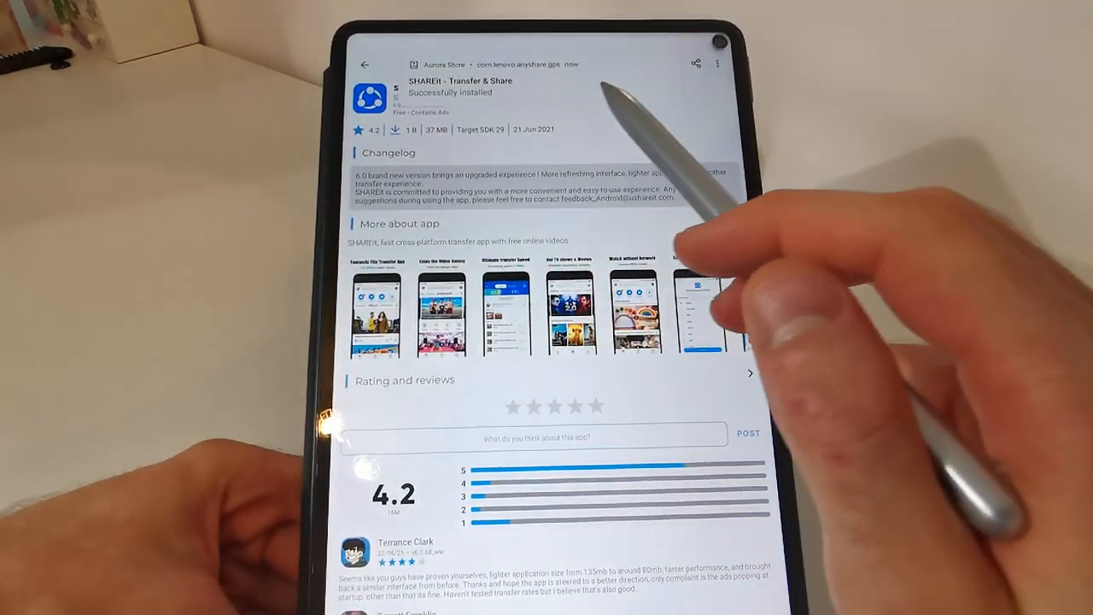
scroll("down", 3)
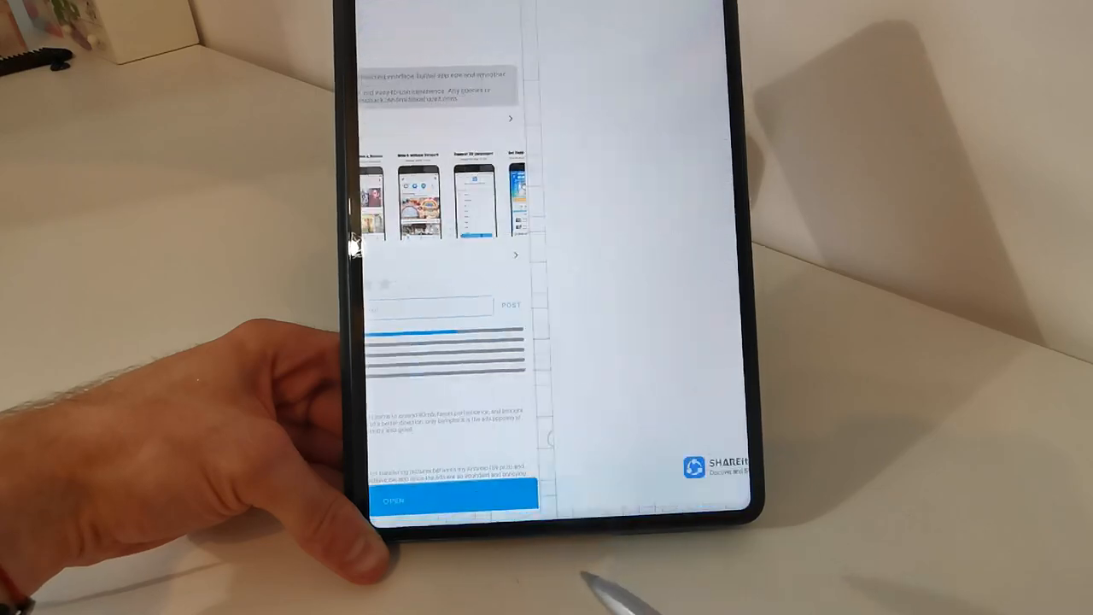
Show SHAREit's icon beside Aurora Store on the home screen, then return to its store page
left_click(390, 500)
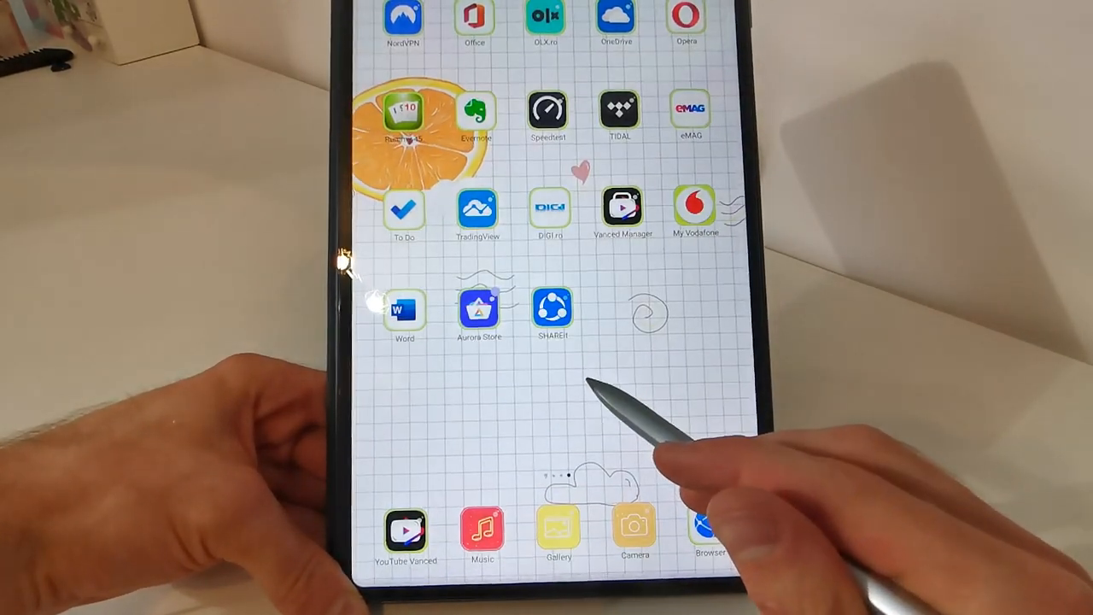
left_click(552, 307)
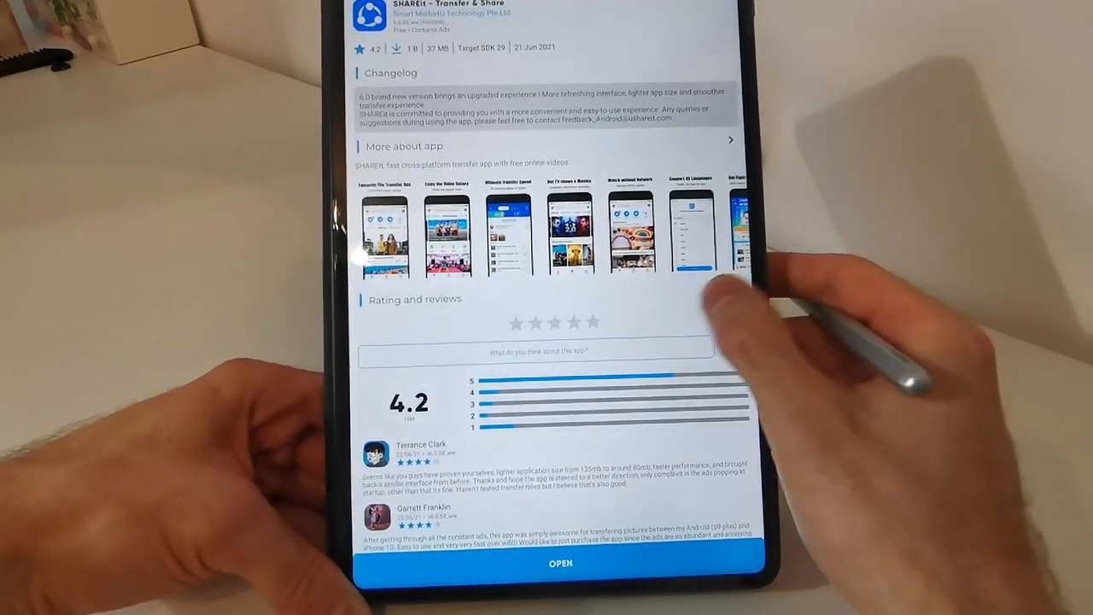